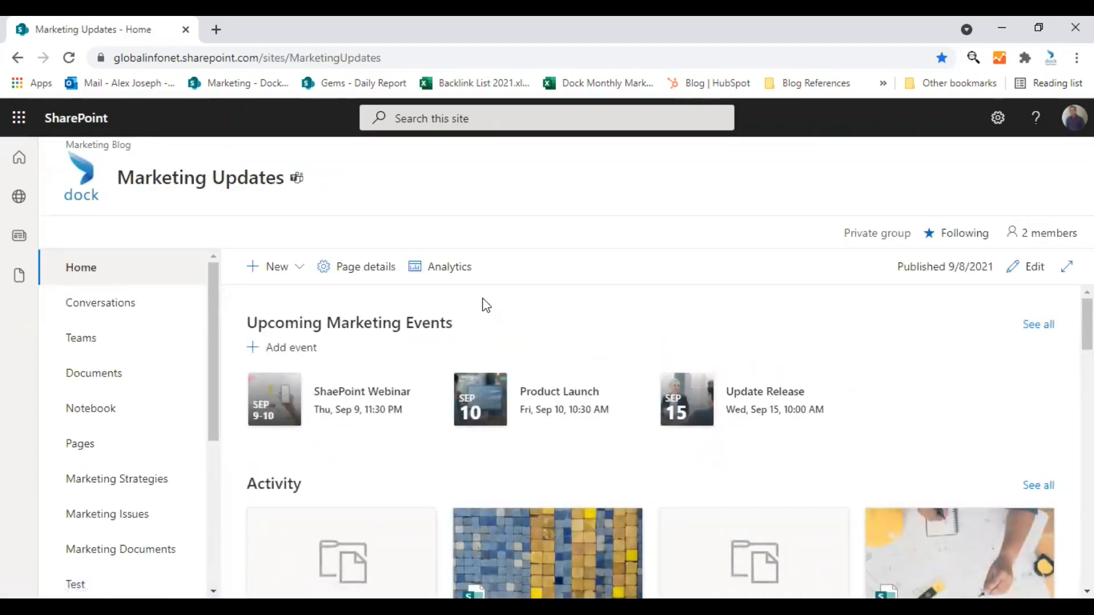
pyautogui.moveTo(474, 331)
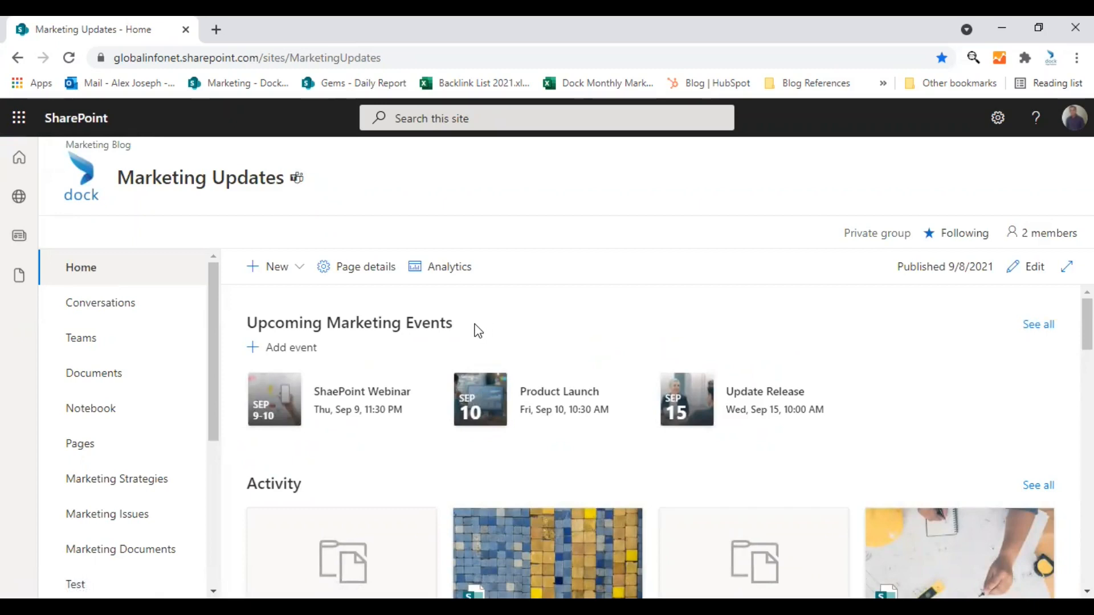
pyautogui.moveTo(445, 407)
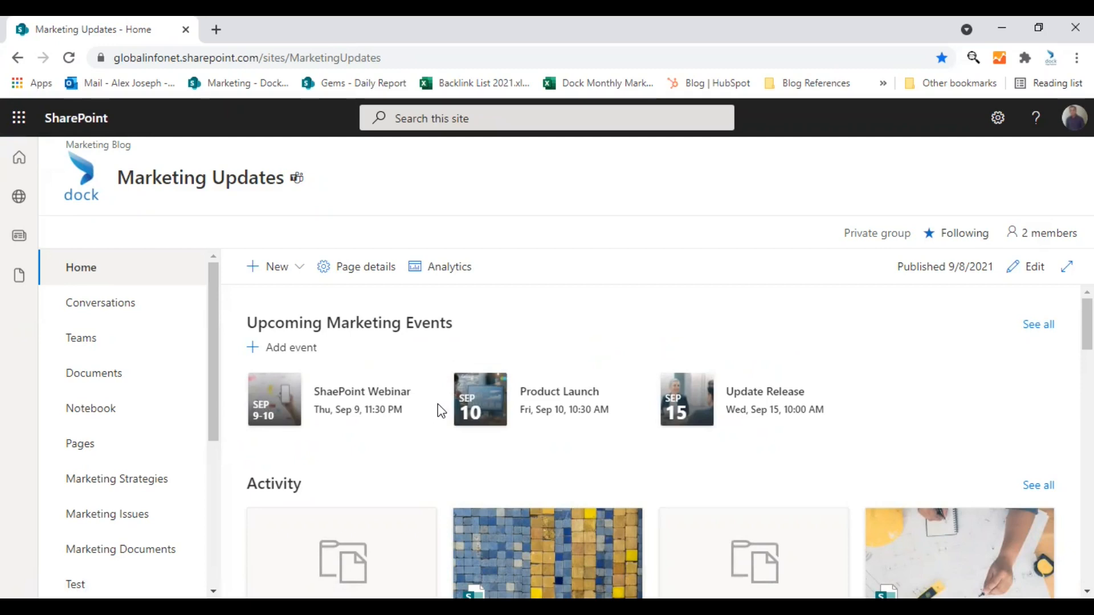
pyautogui.moveTo(438, 411)
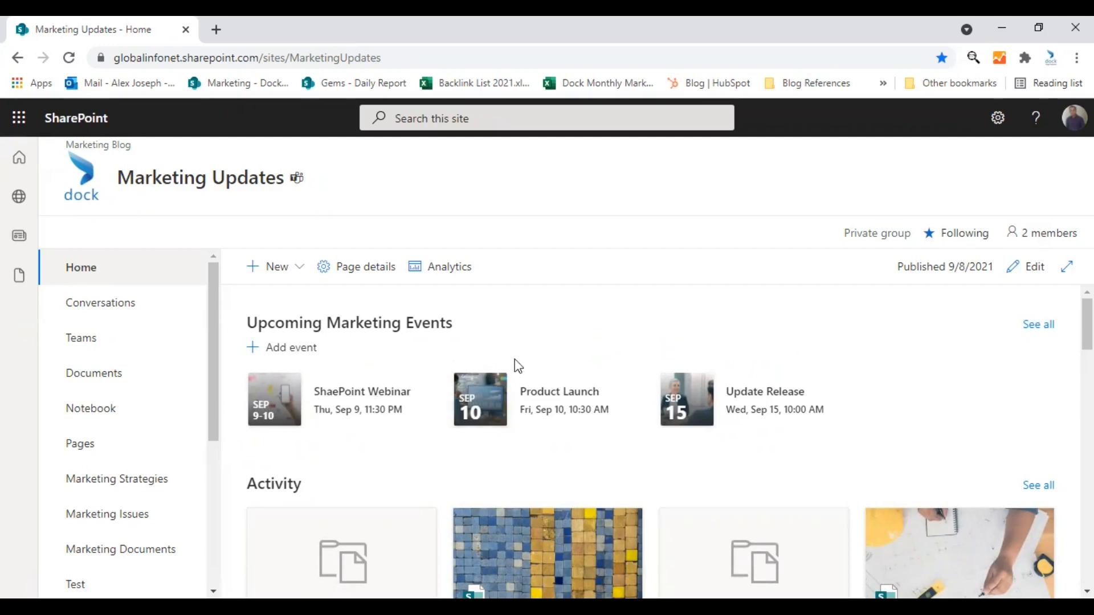
# Open the Marketing Strategies page from the left navigation and switch it to edit mode.
pyautogui.scroll(-3)
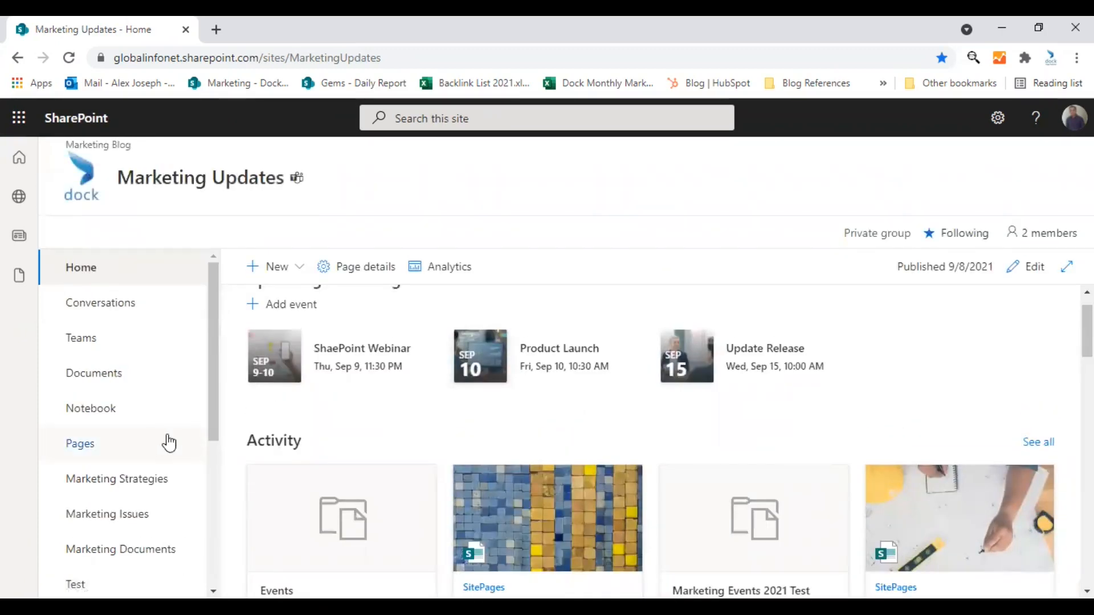
pyautogui.moveTo(116, 479)
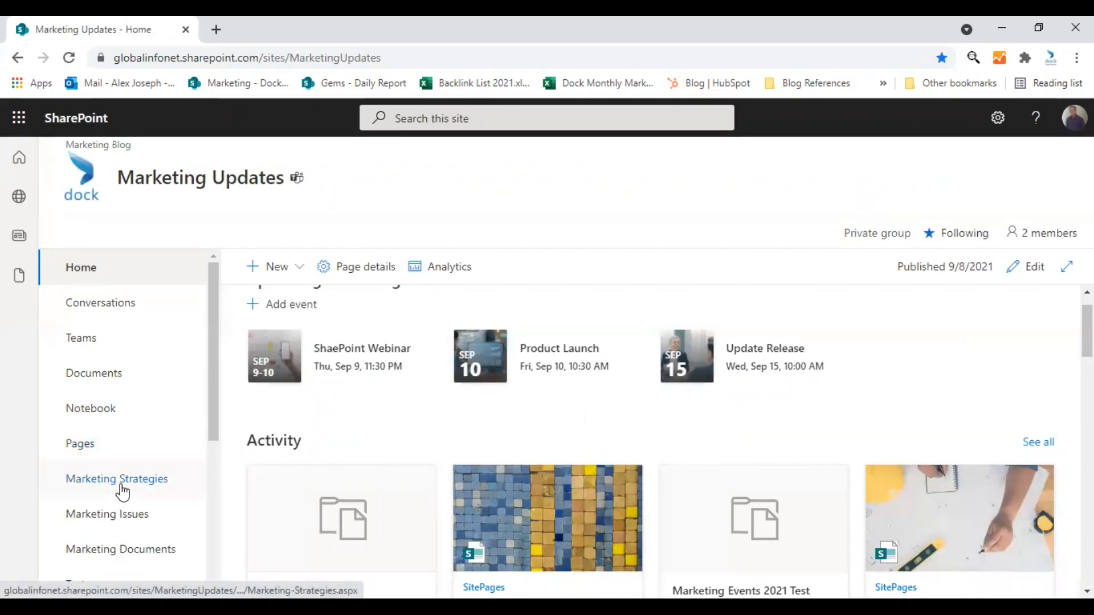
pyautogui.click(116, 479)
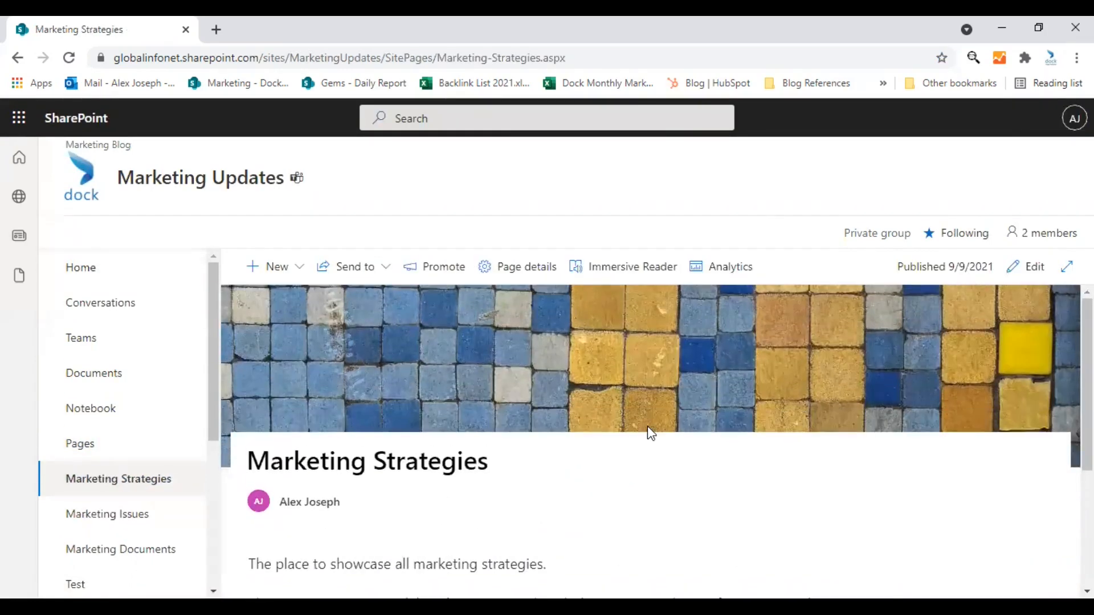
pyautogui.scroll(-3)
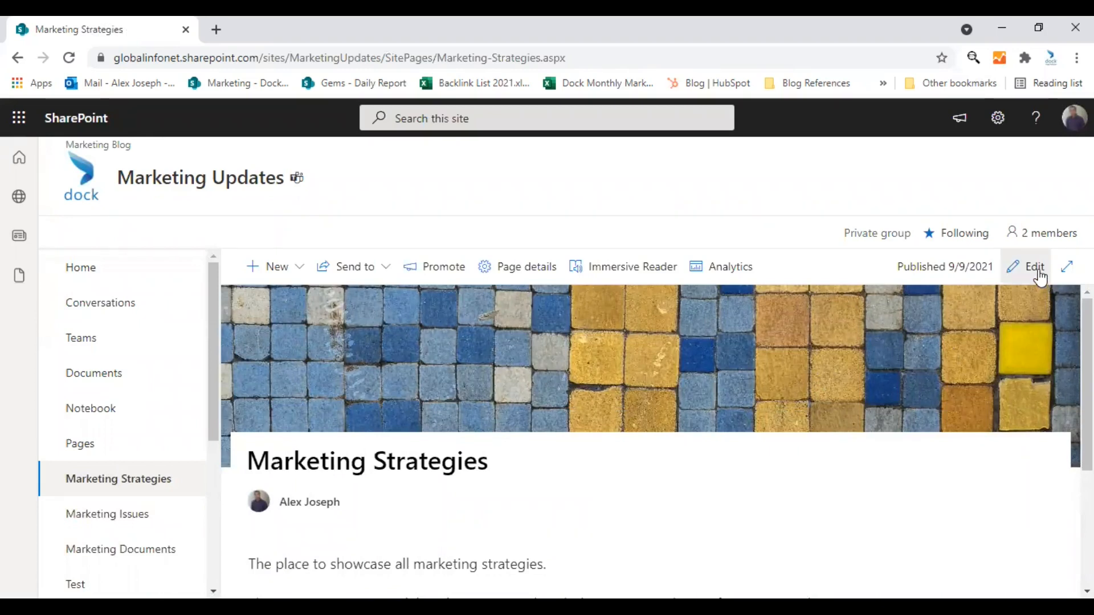
pyautogui.click(1035, 266)
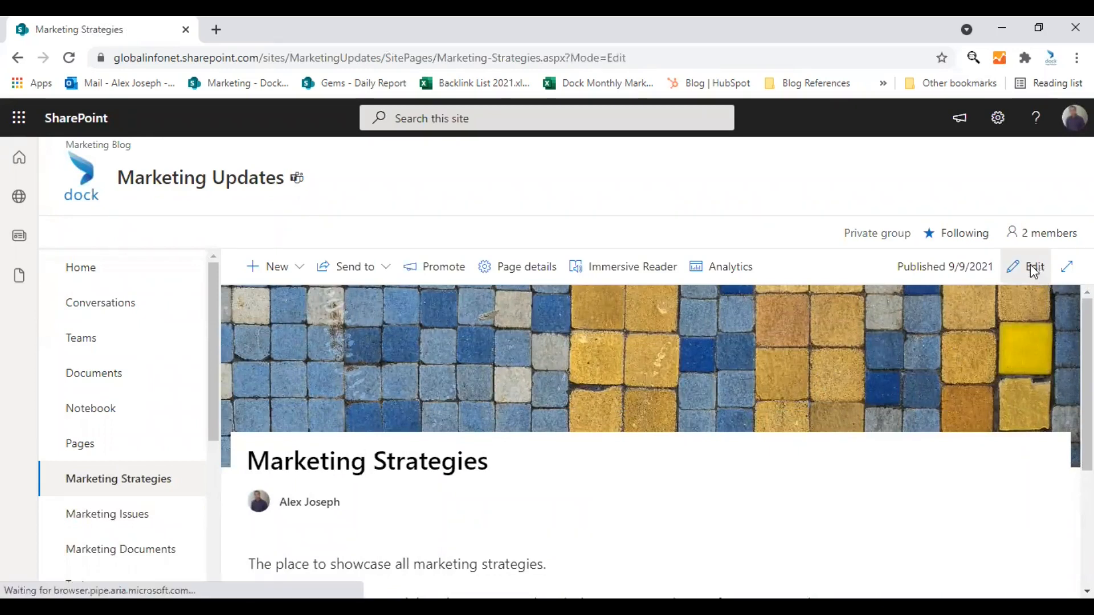
pyautogui.click(1033, 267)
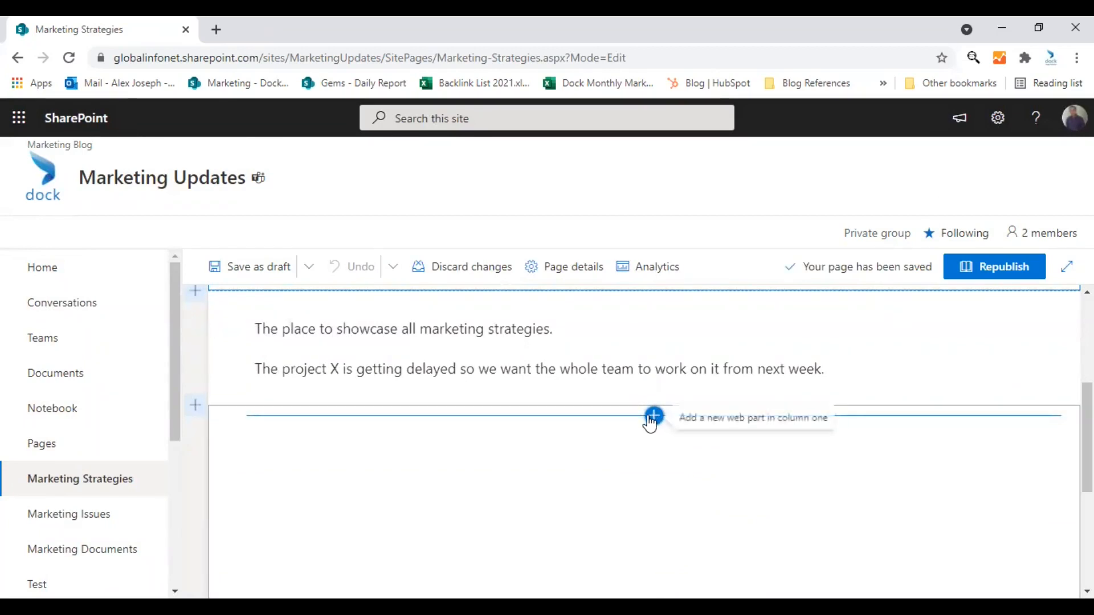
# Add a web part below the page text, searching the toolbox for 'Event' to pick the Events web part.
pyautogui.click(653, 417)
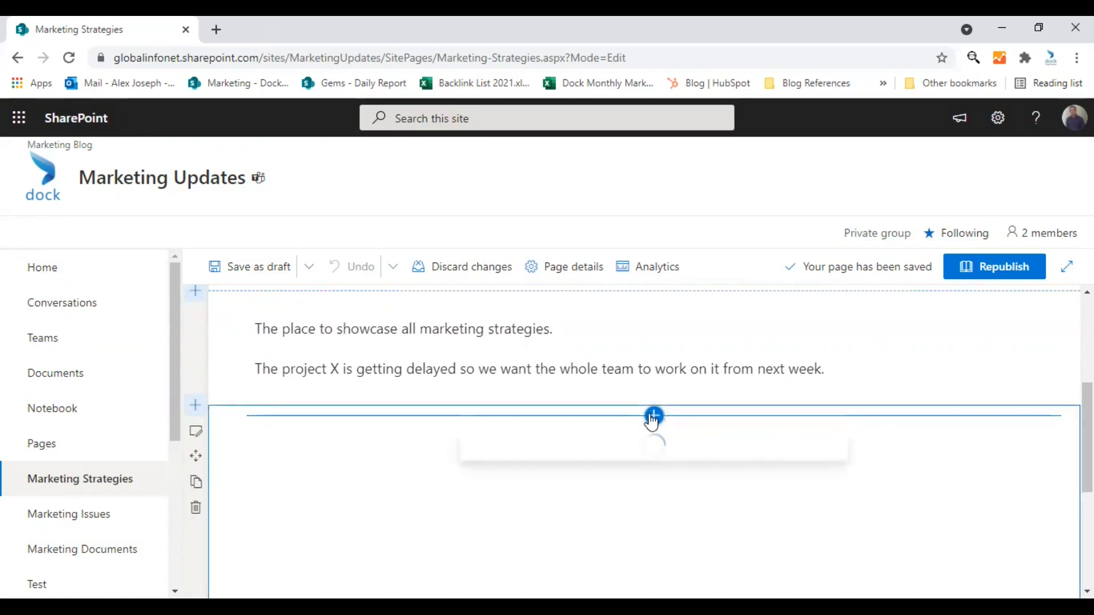
pyautogui.click(653, 418)
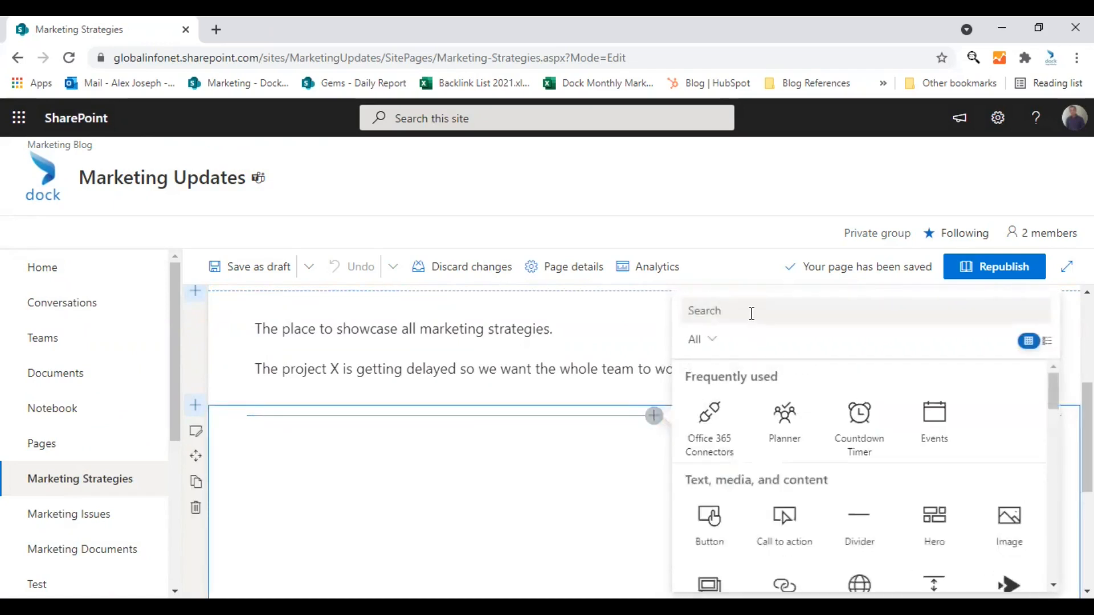
pyautogui.write('Event')
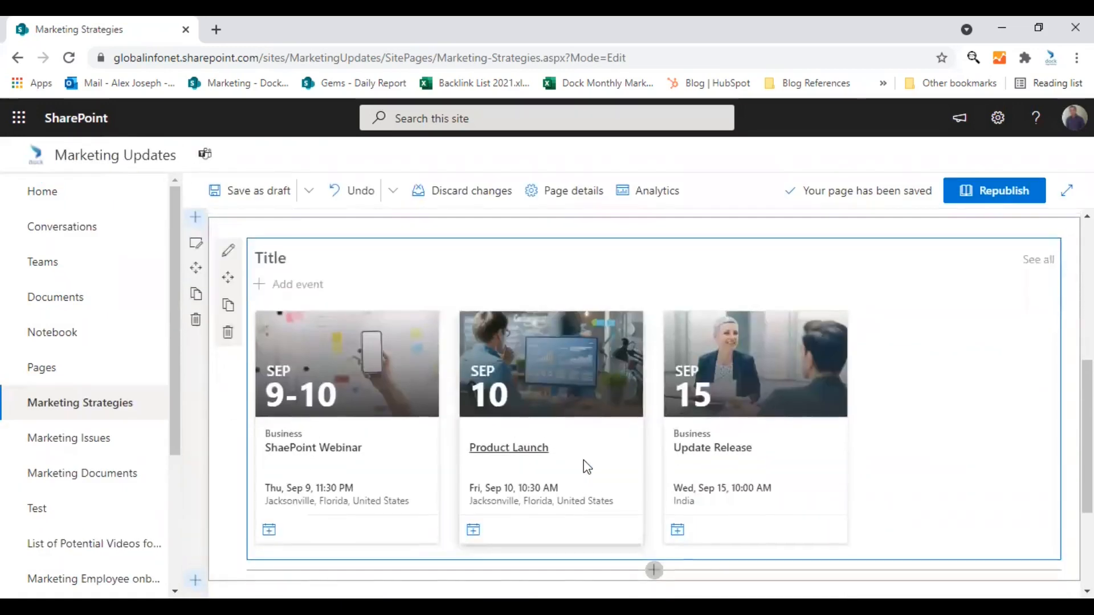
# Title the events web part 'Upcoming Marketing Events' and let the draft save.
pyautogui.scroll(-3)
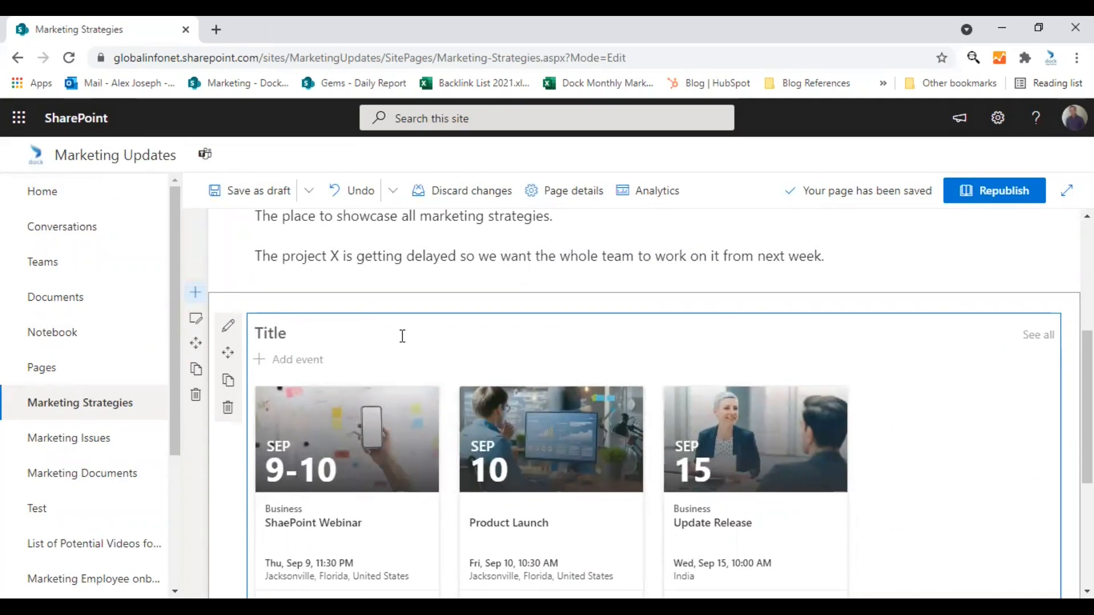
pyautogui.write('Upcoming')
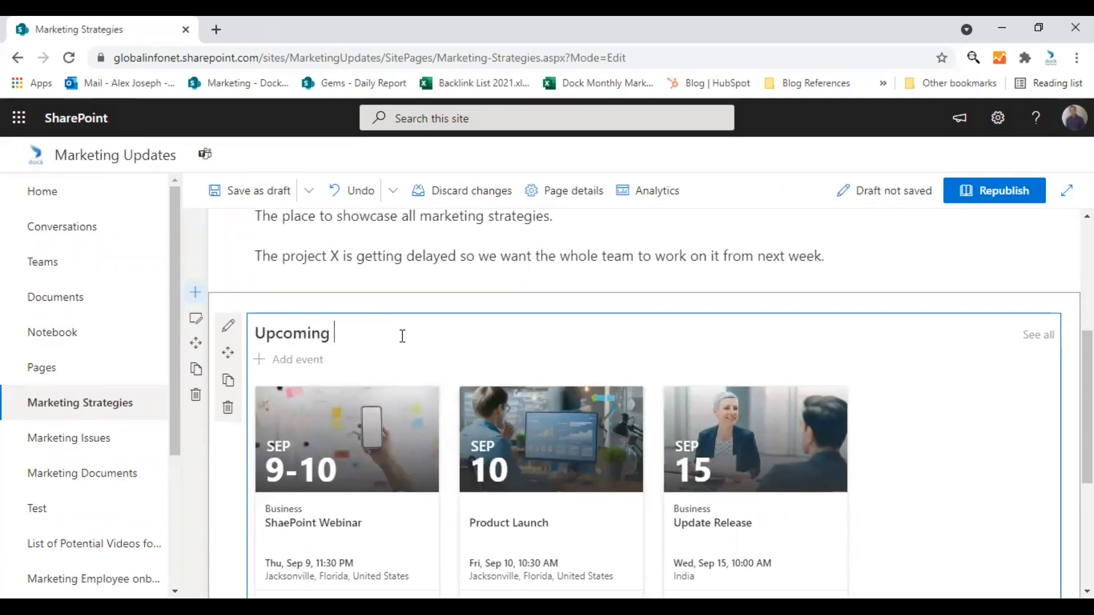
pyautogui.write('Marketing')
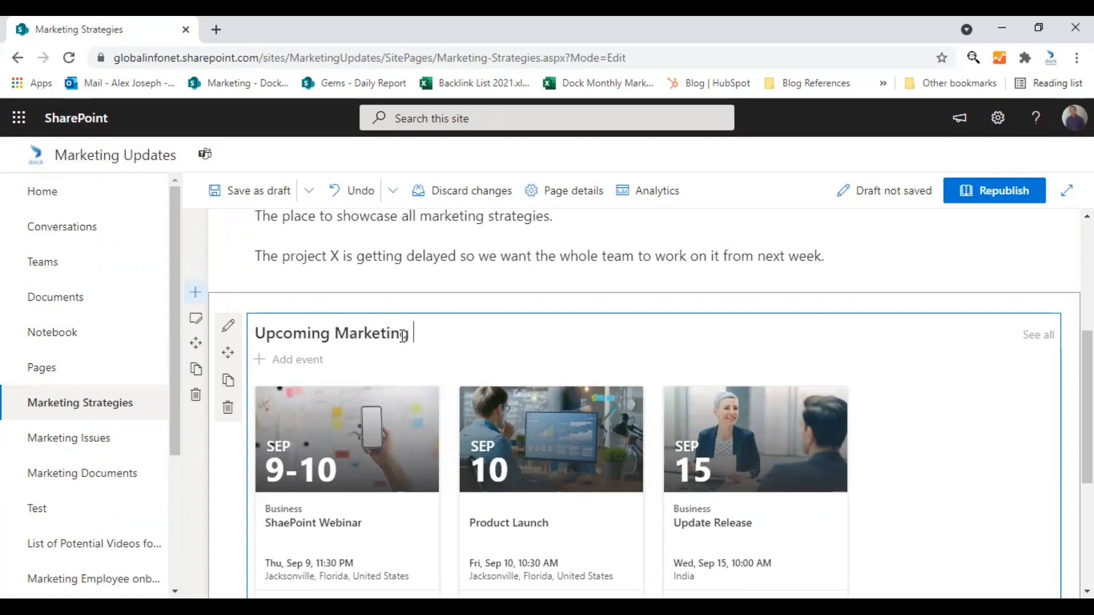
pyautogui.write('Events')
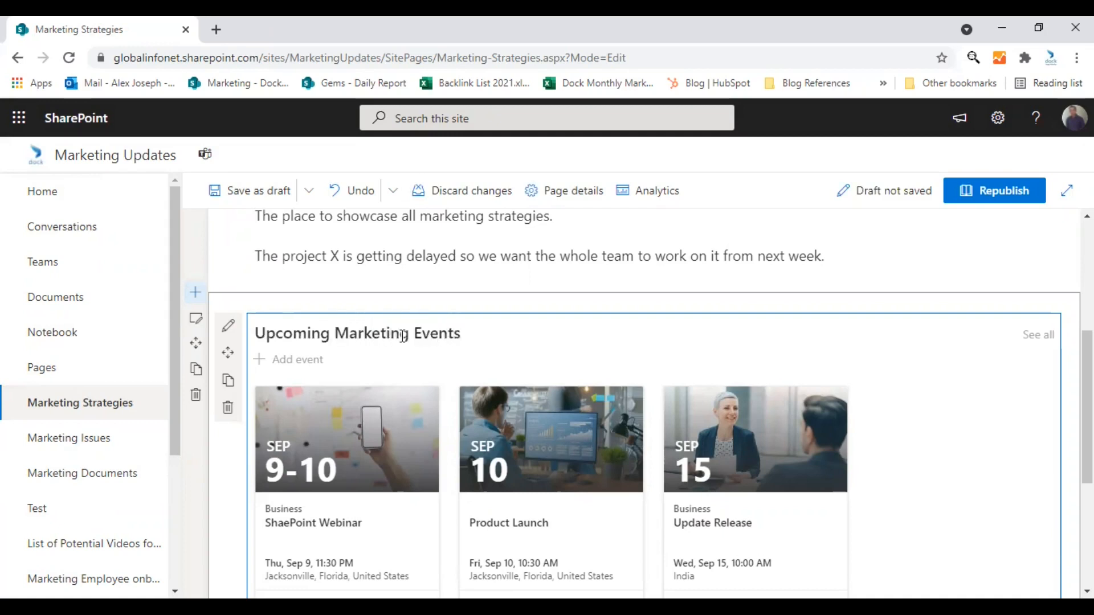
pyautogui.click(256, 191)
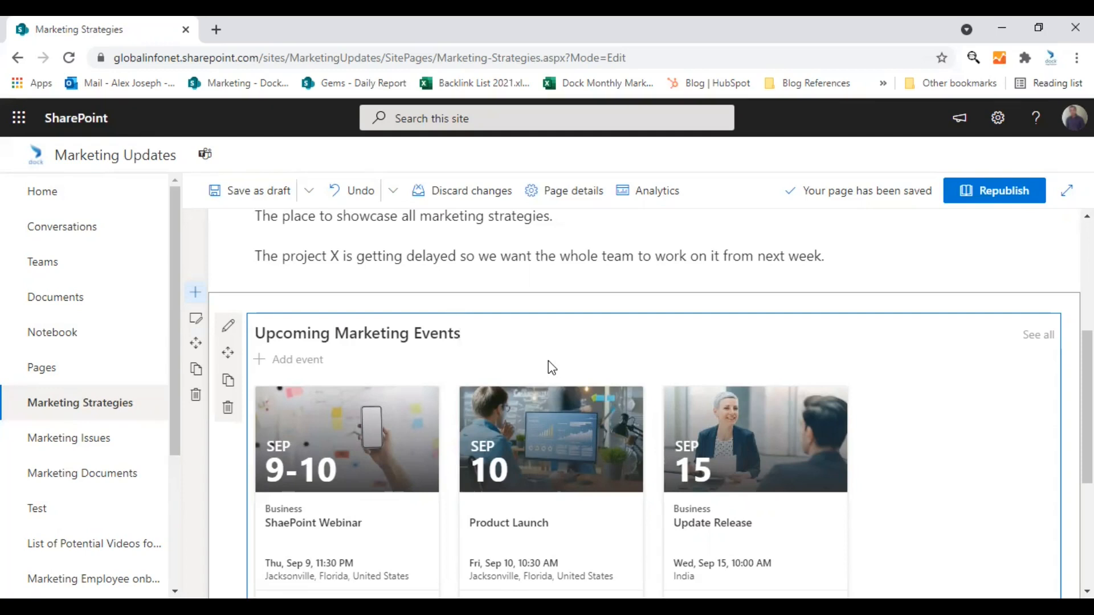
pyautogui.click(461, 333)
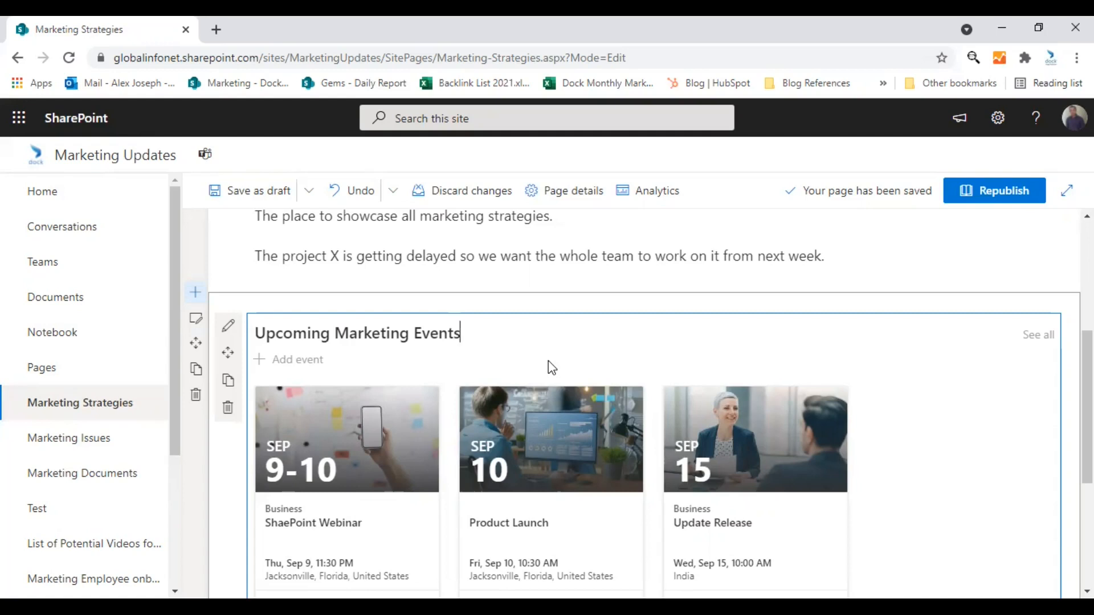
pyautogui.scroll(-3)
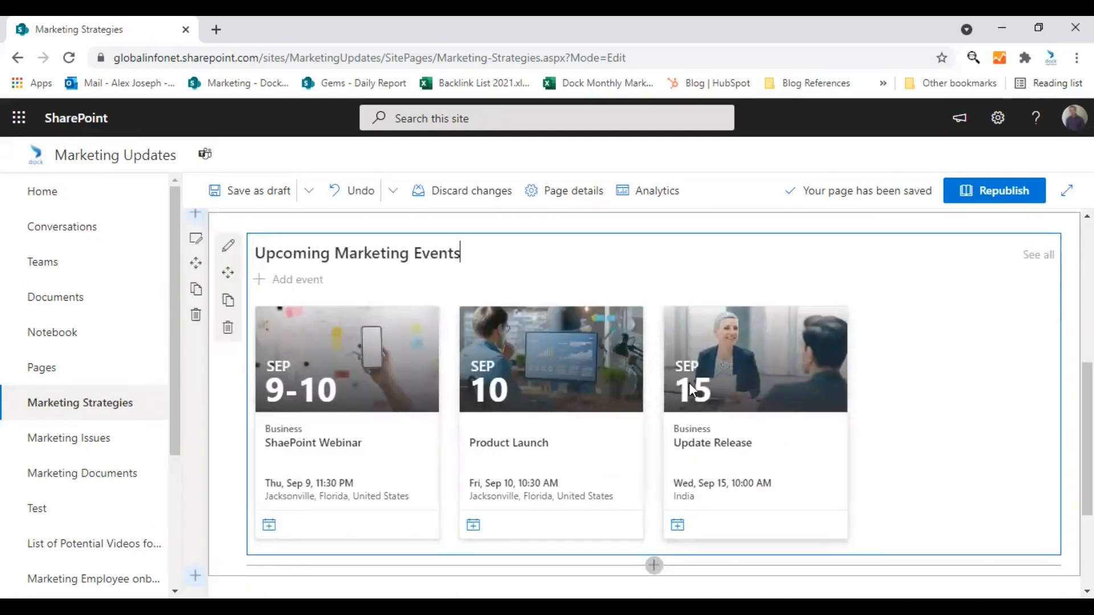
pyautogui.moveTo(692, 383)
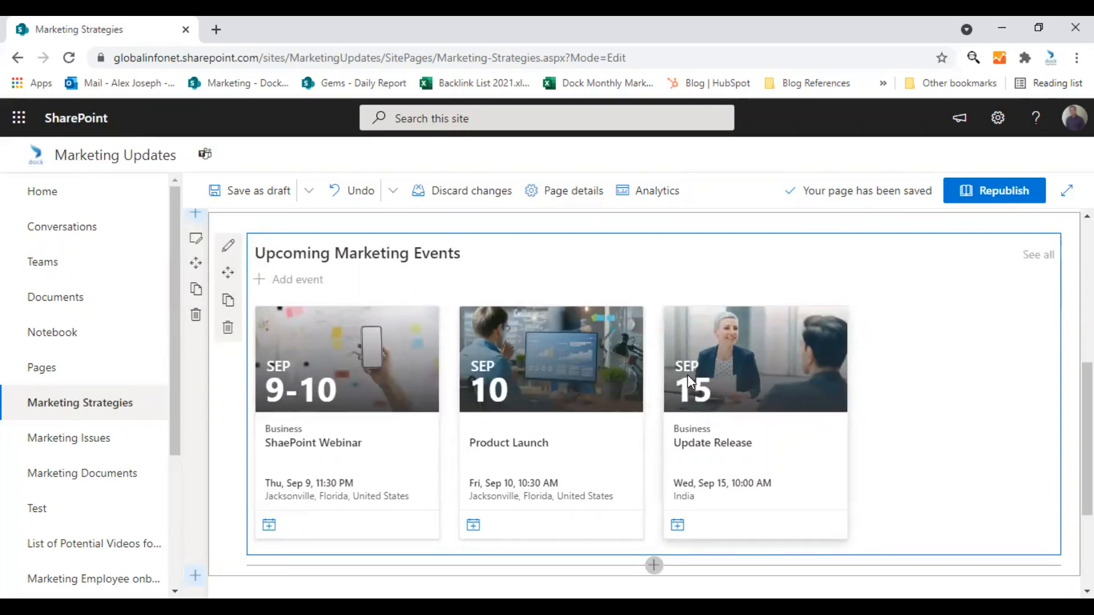
pyautogui.moveTo(544, 397)
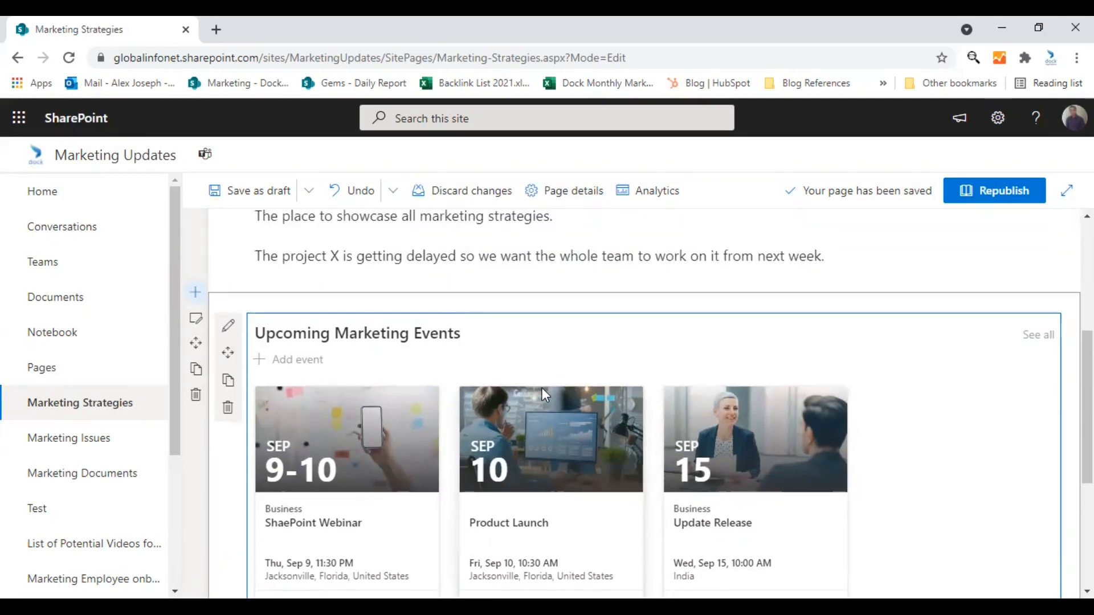
pyautogui.moveTo(228, 325)
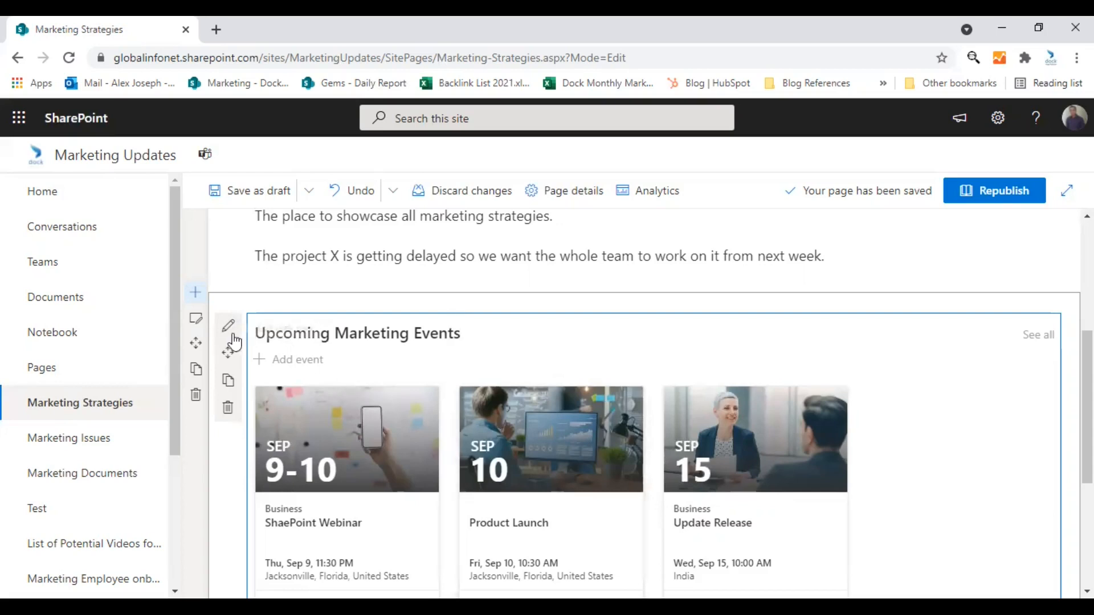
pyautogui.moveTo(228, 328)
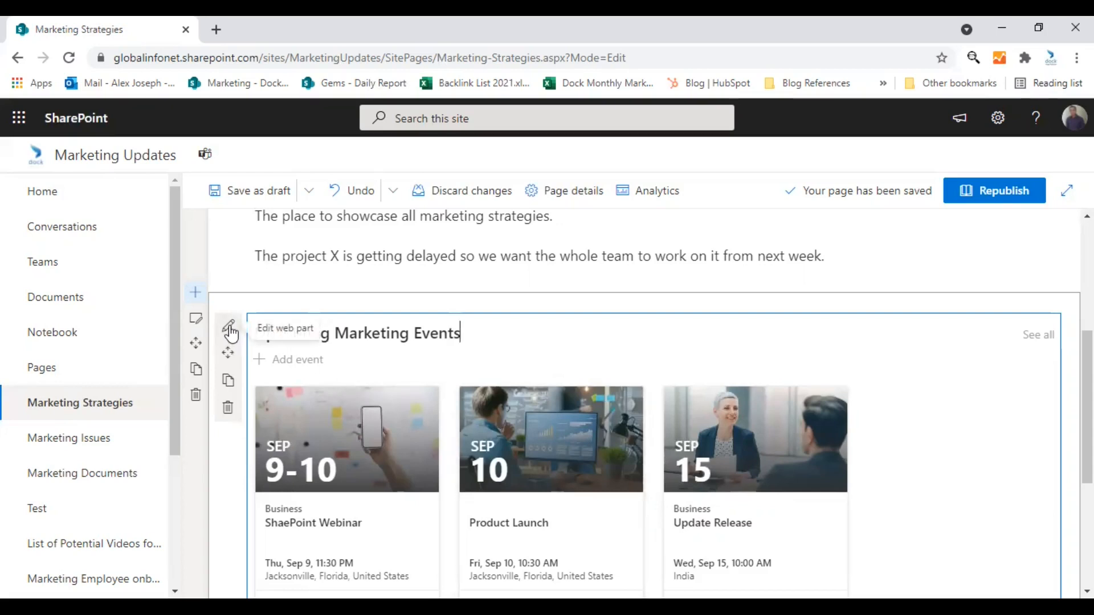
# Set the Events web part to pull events from this site, reviewing category and date range.
pyautogui.click(230, 331)
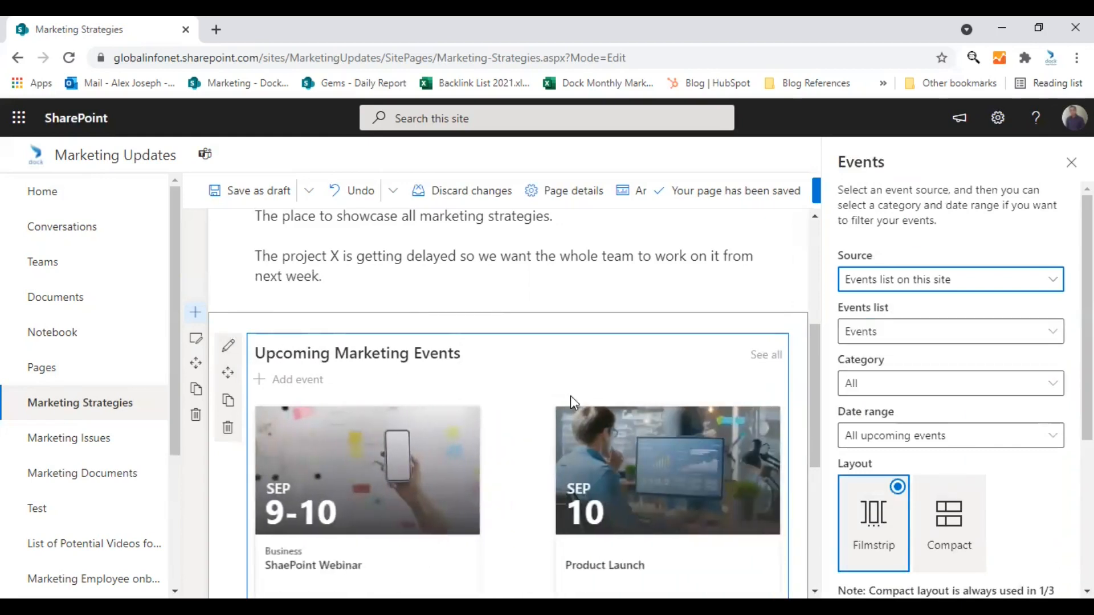
pyautogui.moveTo(949, 332)
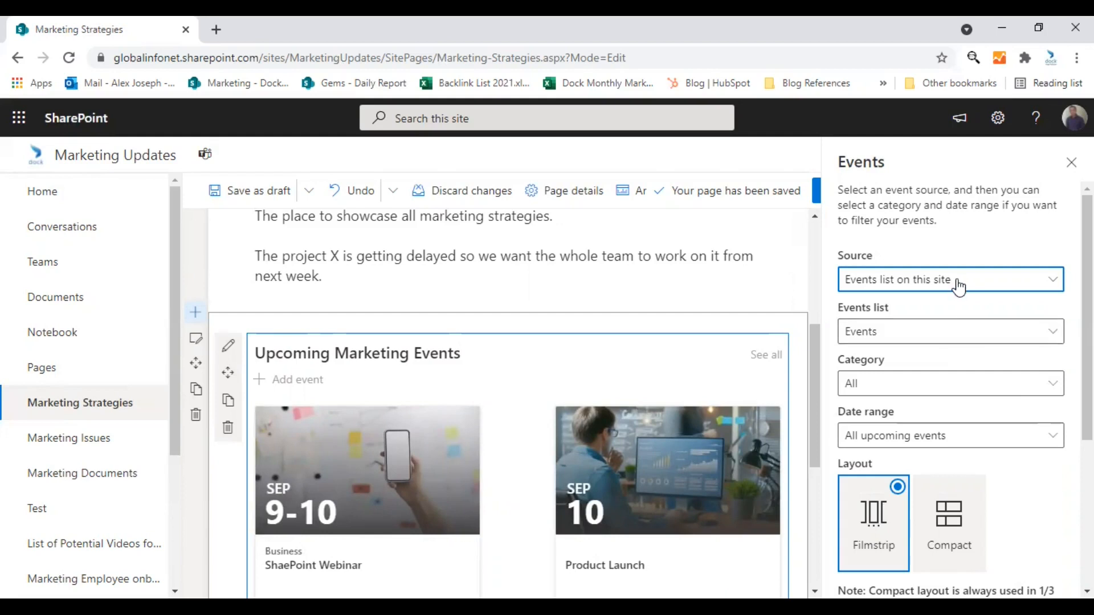
pyautogui.click(950, 279)
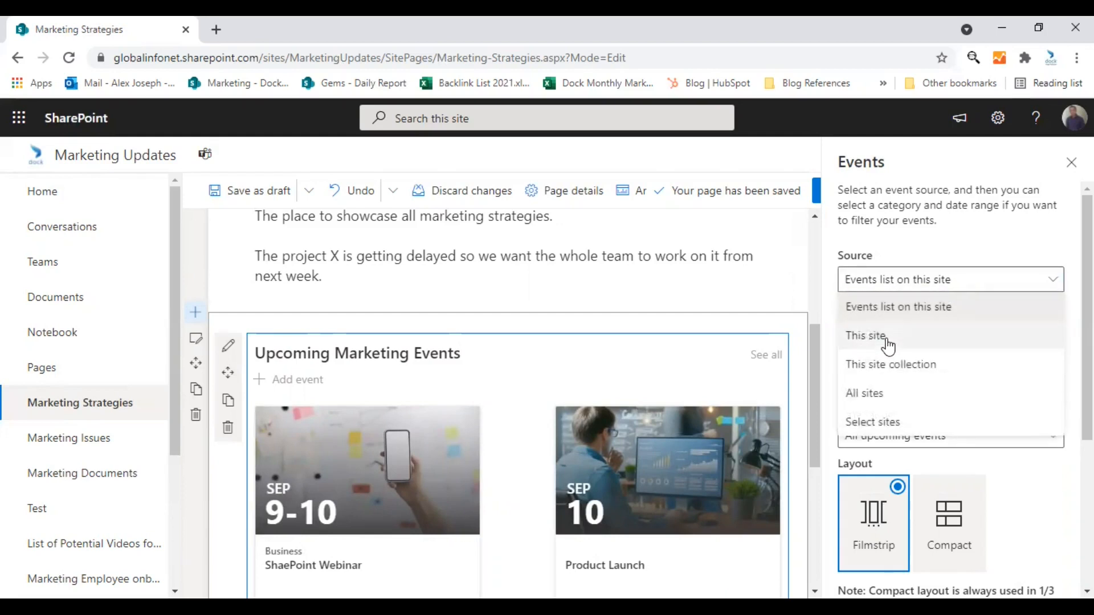
pyautogui.click(865, 335)
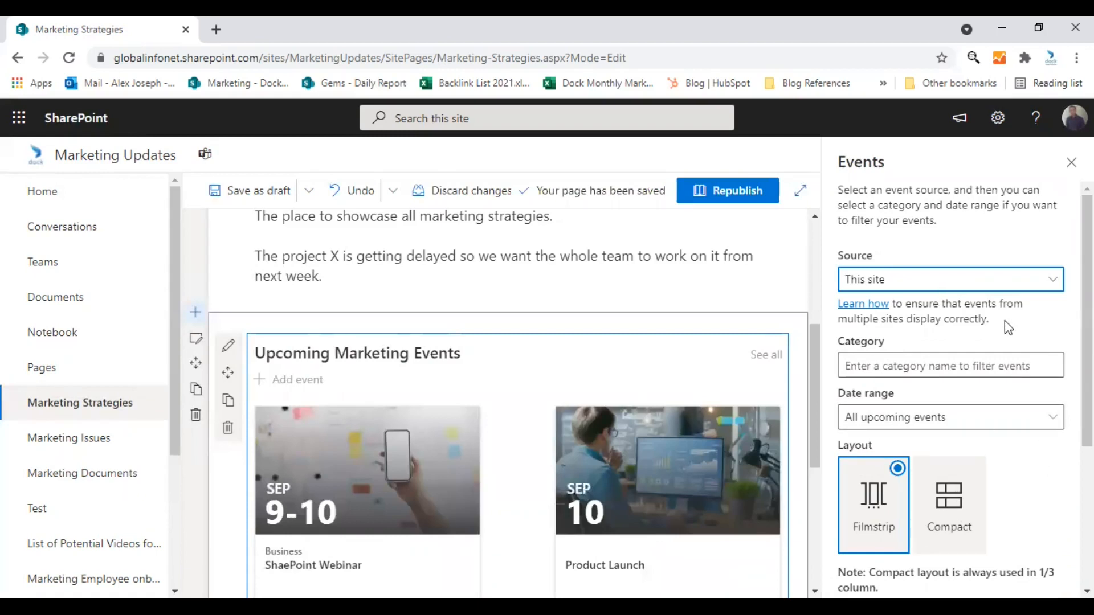
pyautogui.click(950, 366)
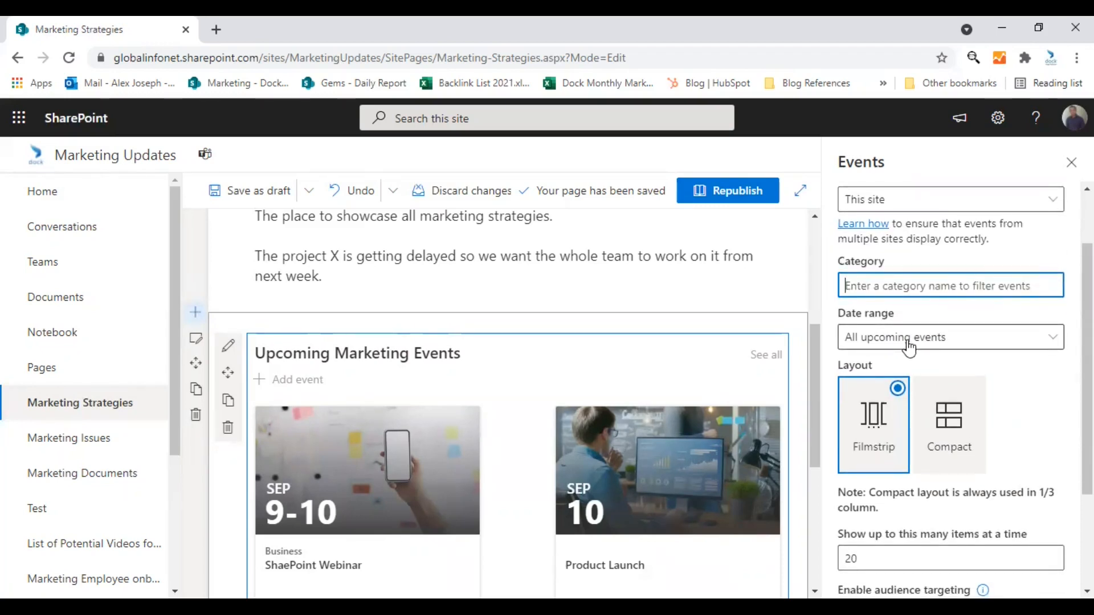
pyautogui.click(950, 337)
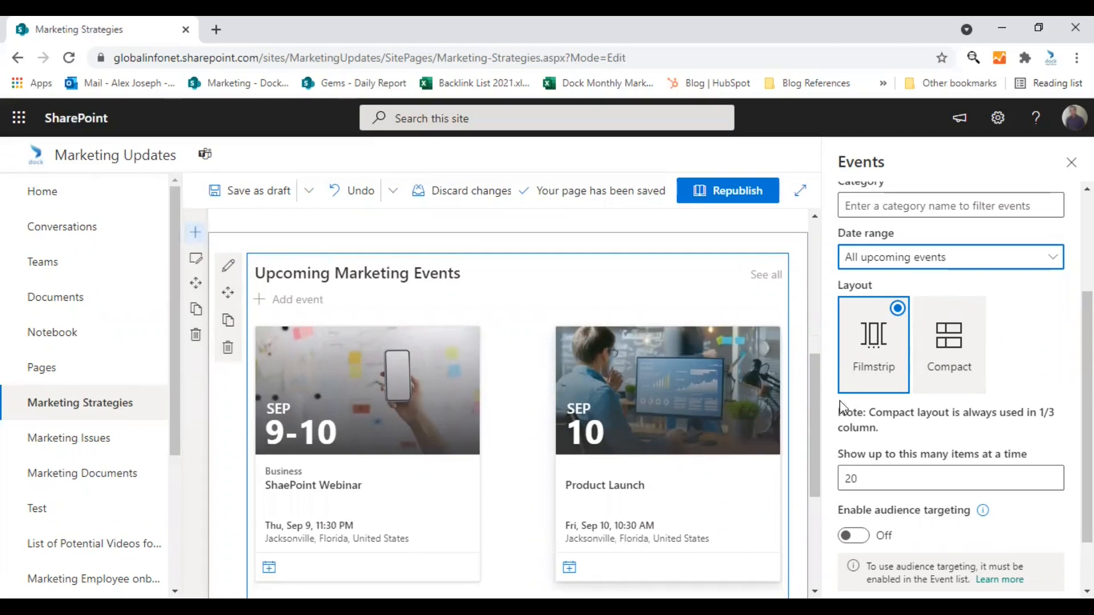
pyautogui.moveTo(877, 348)
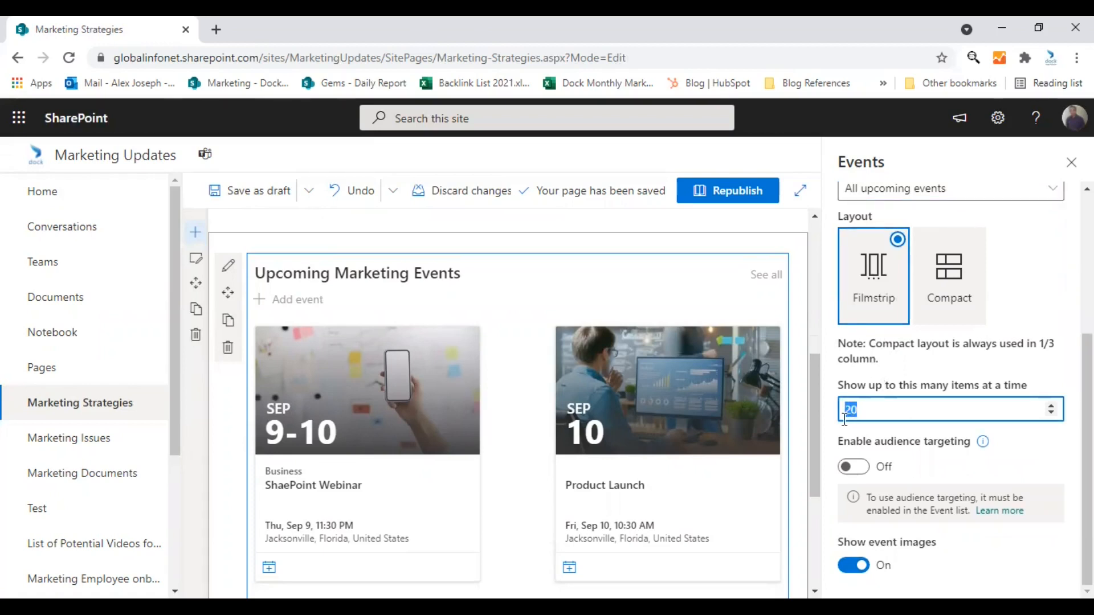
# Limit the web part to show up to 5 events and close its settings pane.
pyautogui.write('5')
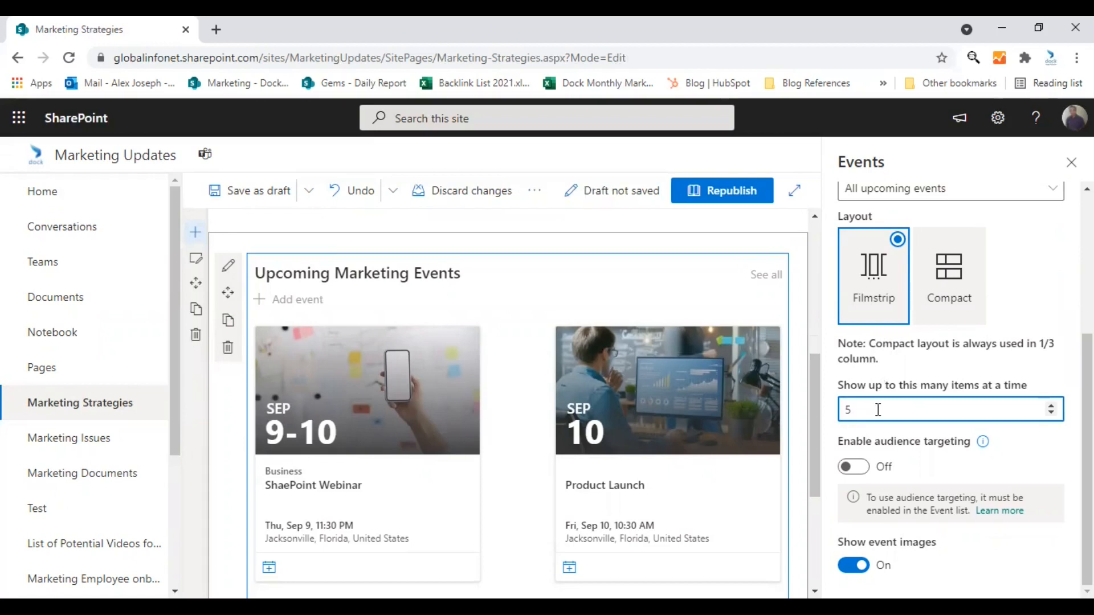
pyautogui.click(256, 191)
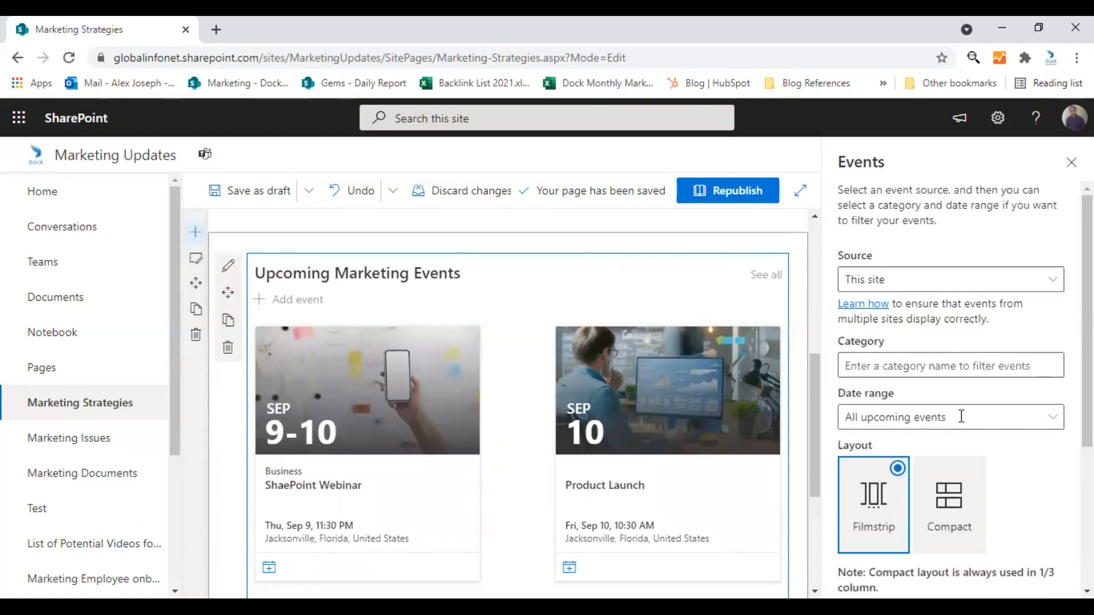
pyautogui.click(1071, 161)
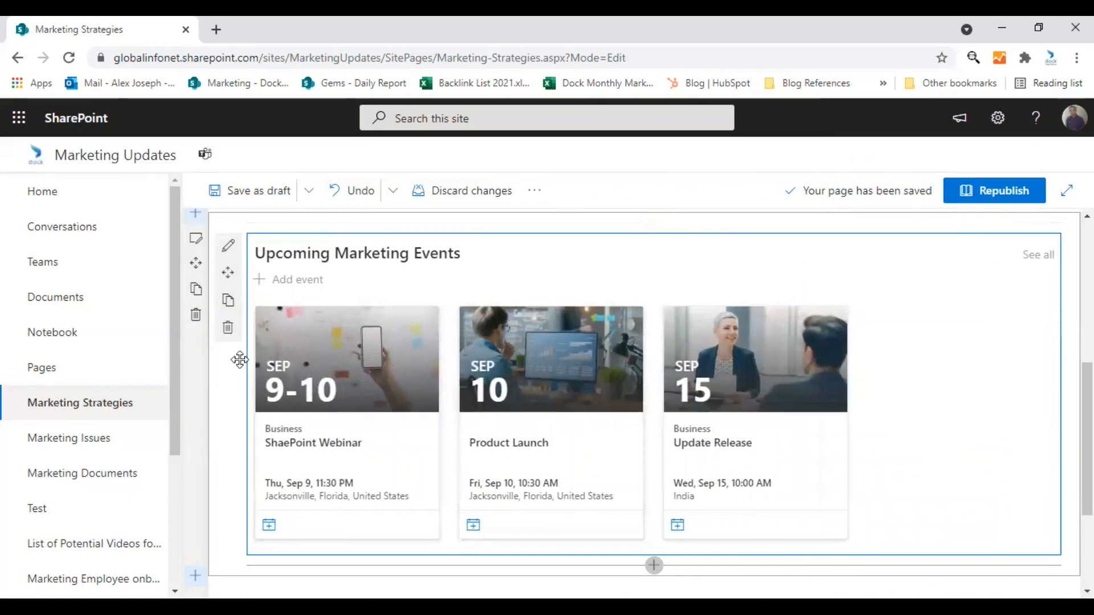
pyautogui.moveTo(1003, 190)
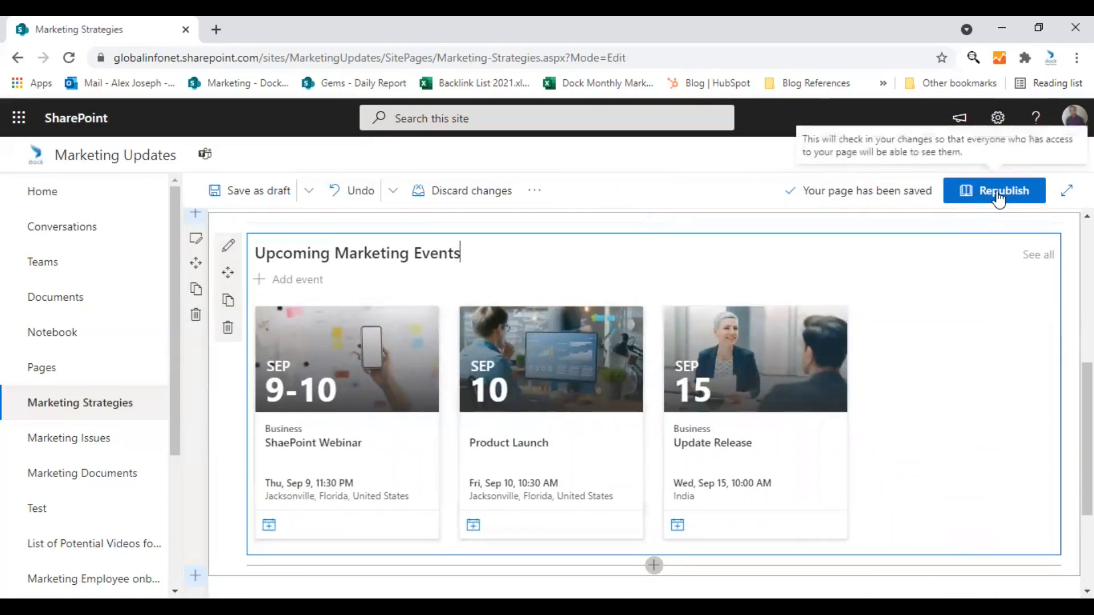
# Republish the Marketing Strategies page.
pyautogui.click(994, 190)
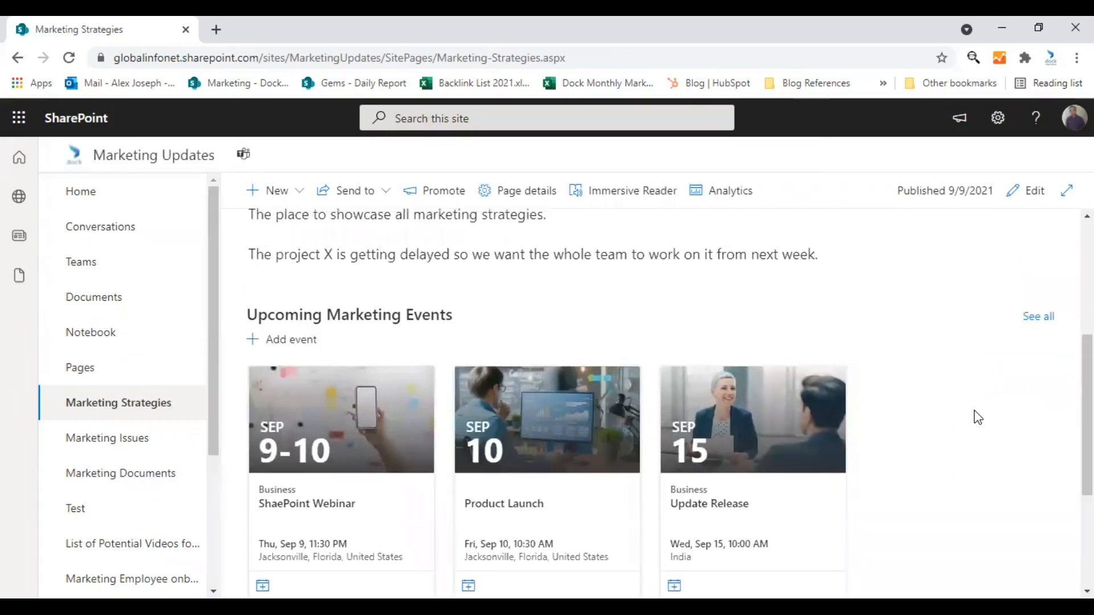
pyautogui.moveTo(309, 347)
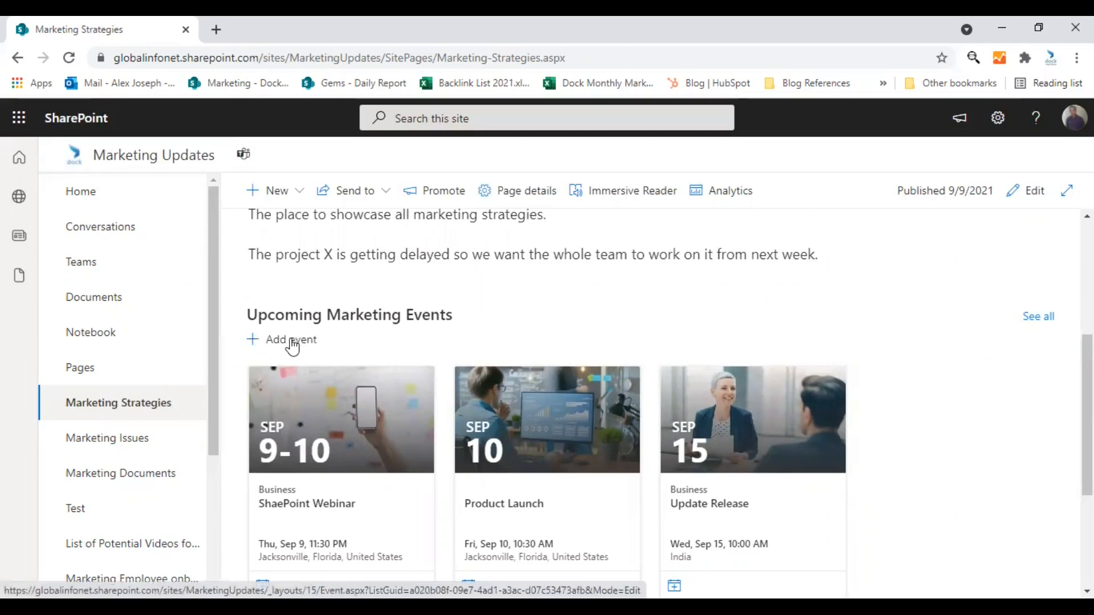
# Create a new event from the web part and name it 'SharePoint Webinar'.
pyautogui.click(290, 340)
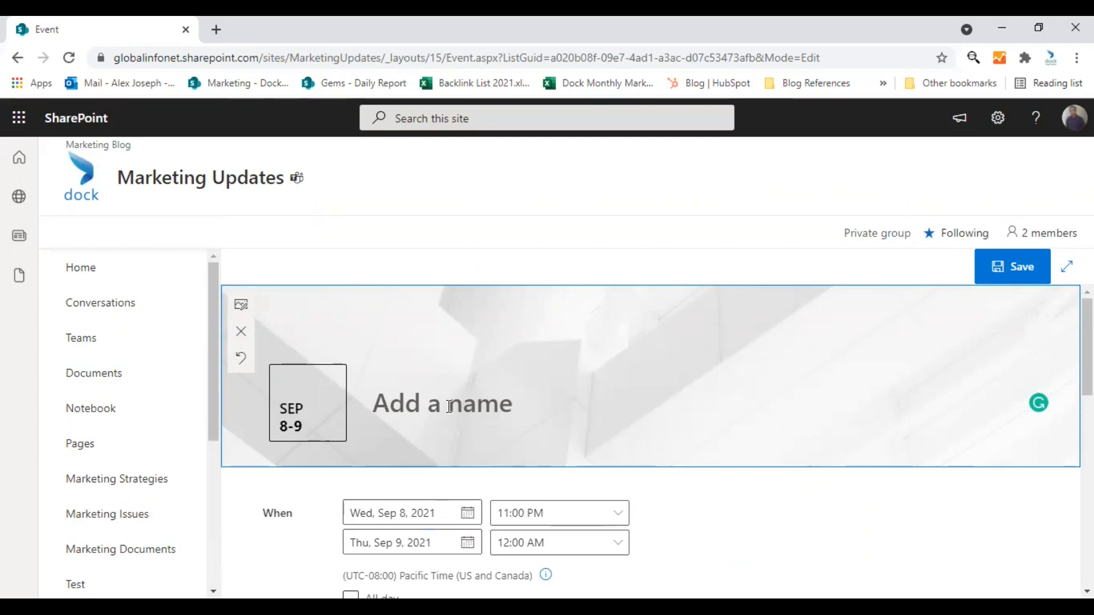
pyautogui.write('SharePou')
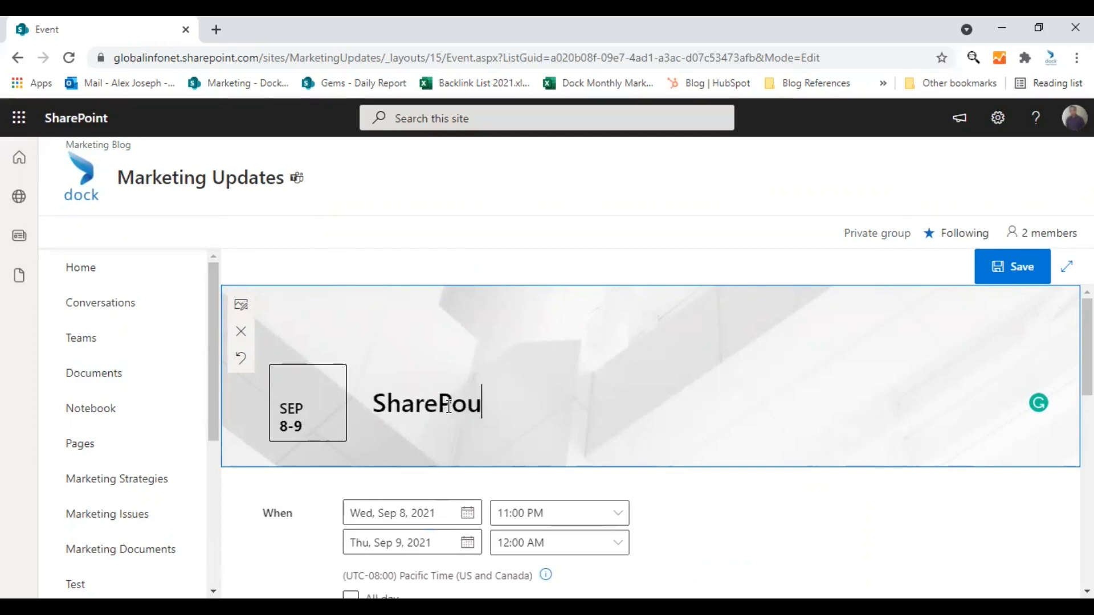
pyautogui.write('int')
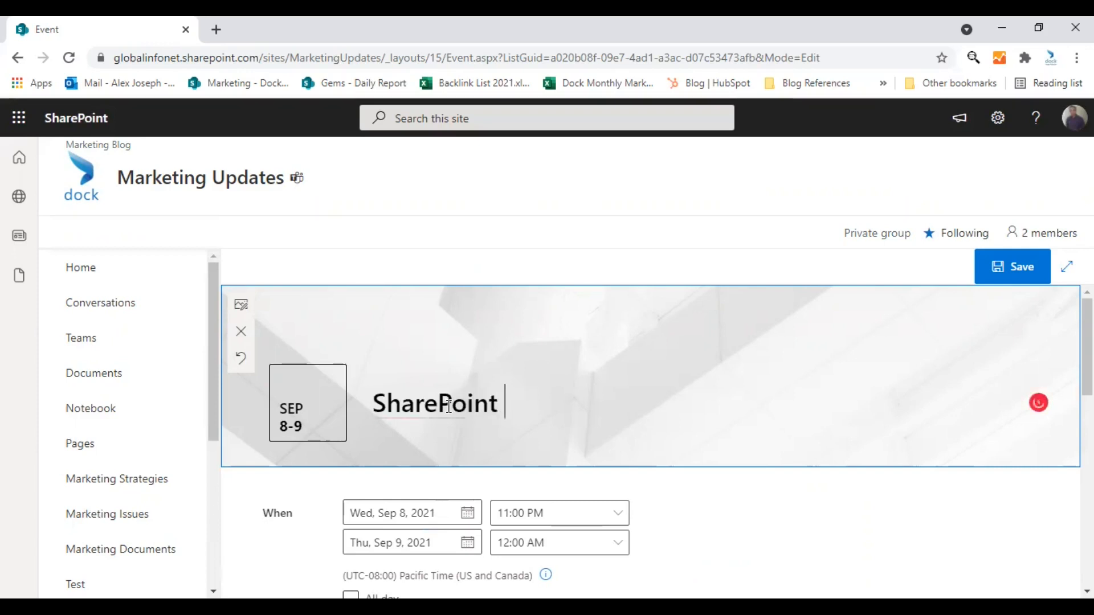
pyautogui.write('Webinar')
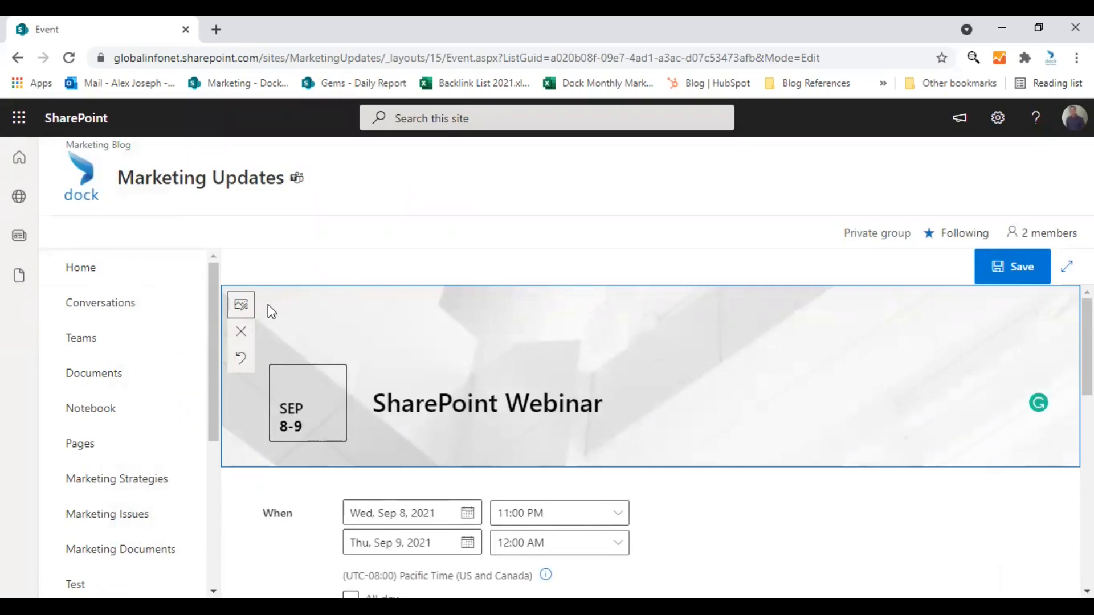
pyautogui.click(241, 306)
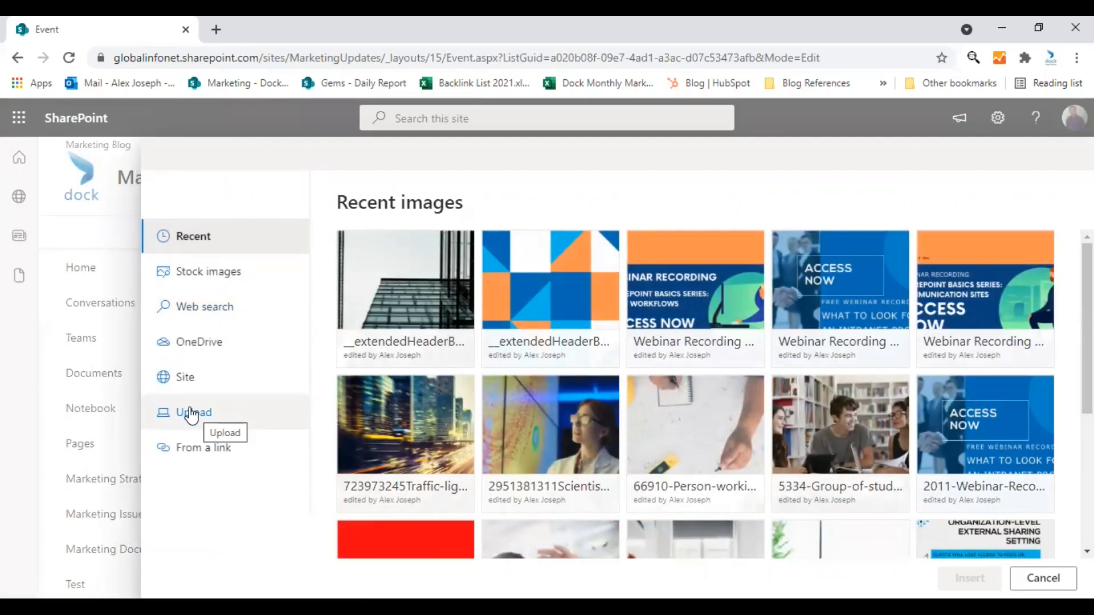
pyautogui.moveTo(465, 363)
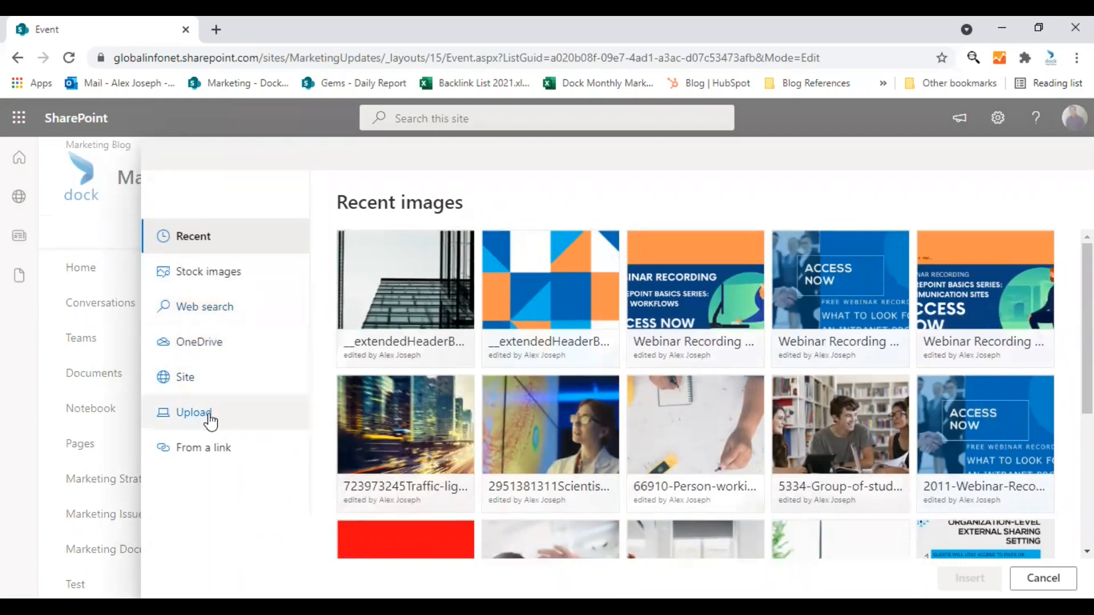
pyautogui.moveTo(193, 413)
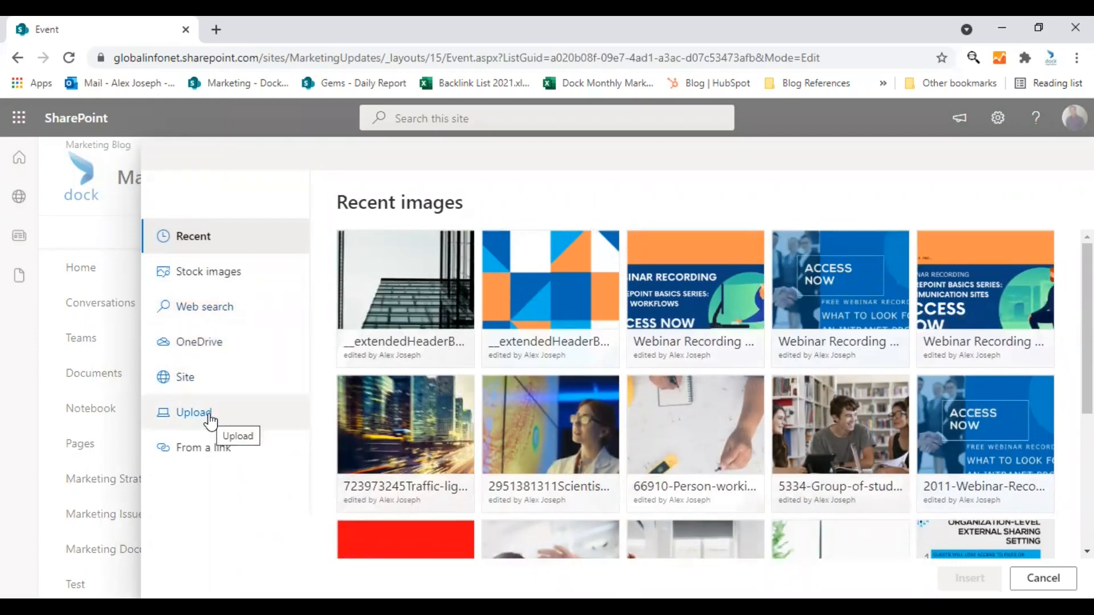
# Insert the stopwatch photo from Stock images as the event banner.
pyautogui.click(209, 271)
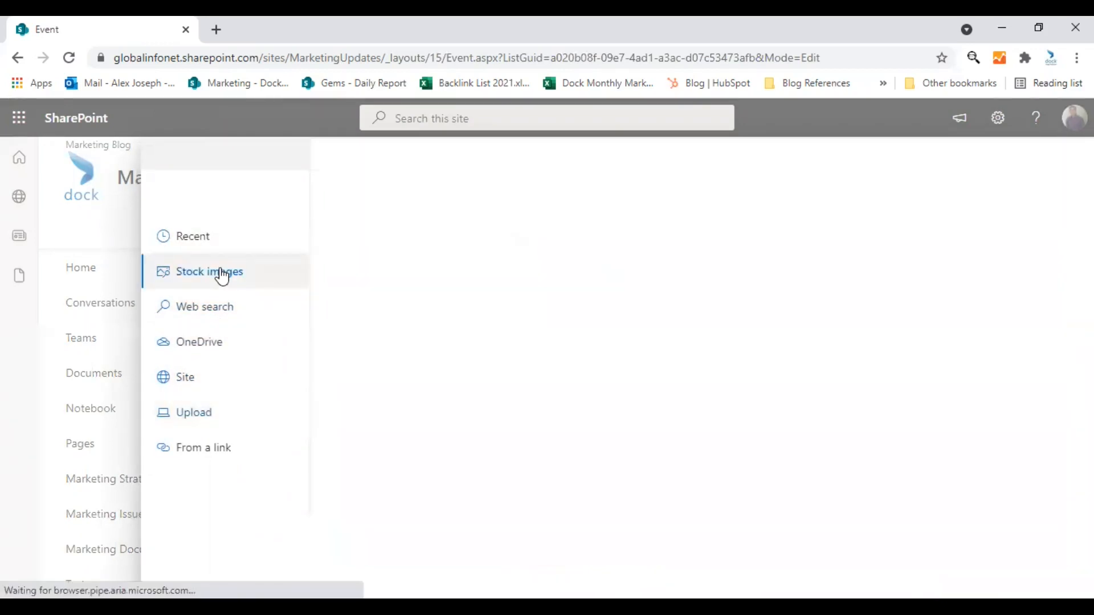
pyautogui.click(210, 272)
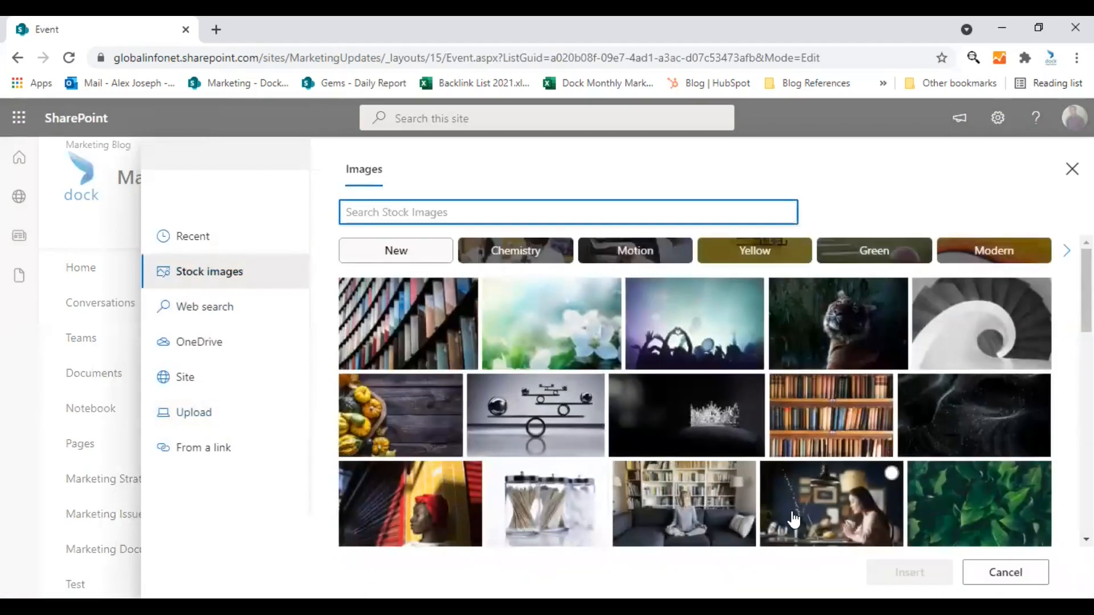
pyautogui.moveTo(783, 431)
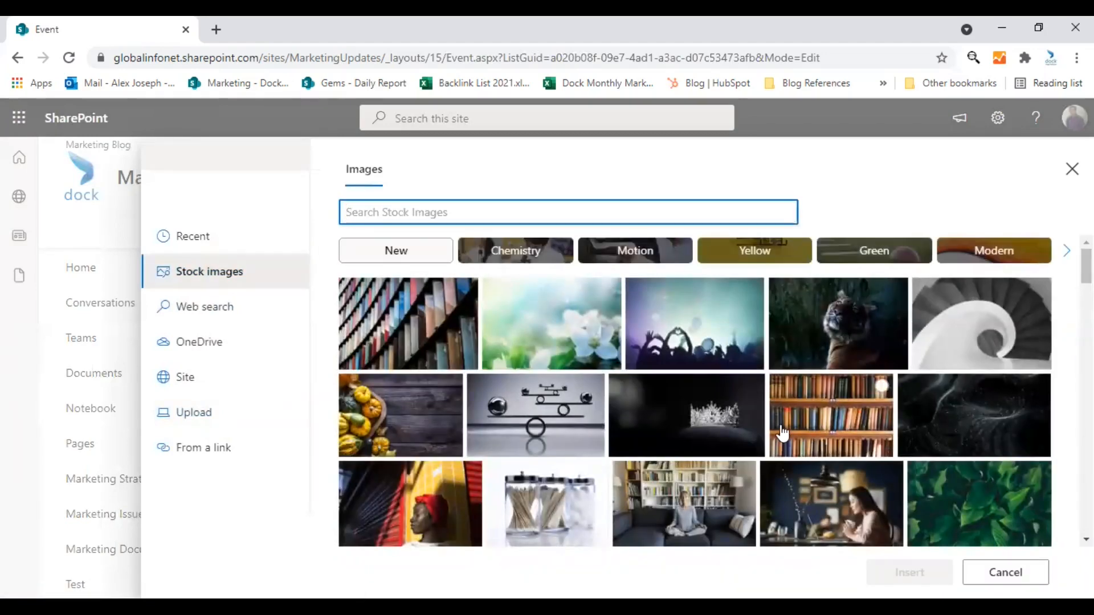
pyautogui.scroll(-3)
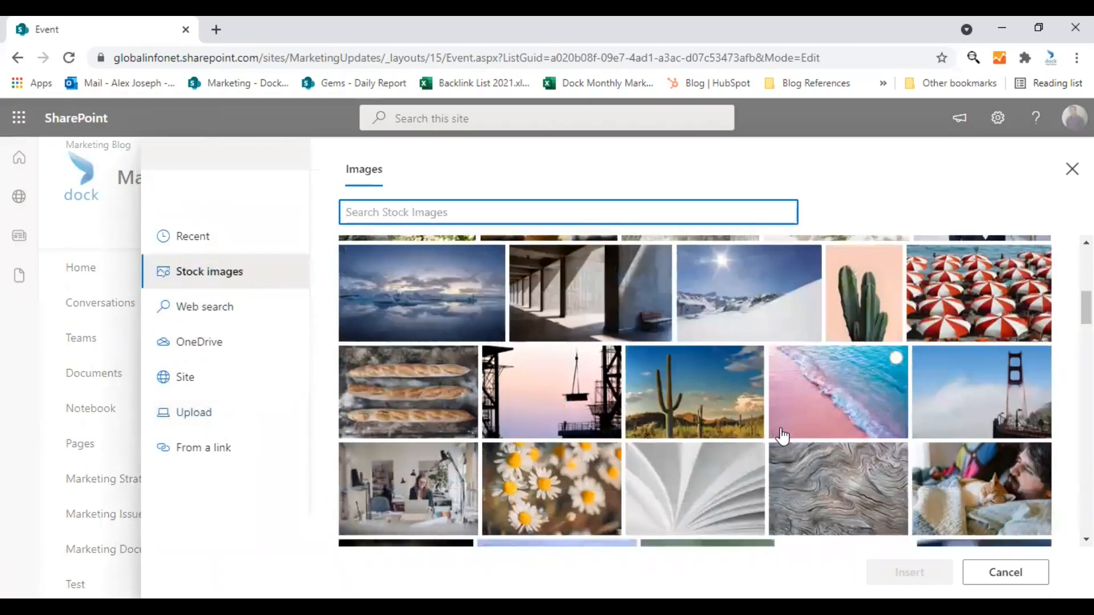
pyautogui.scroll(-3)
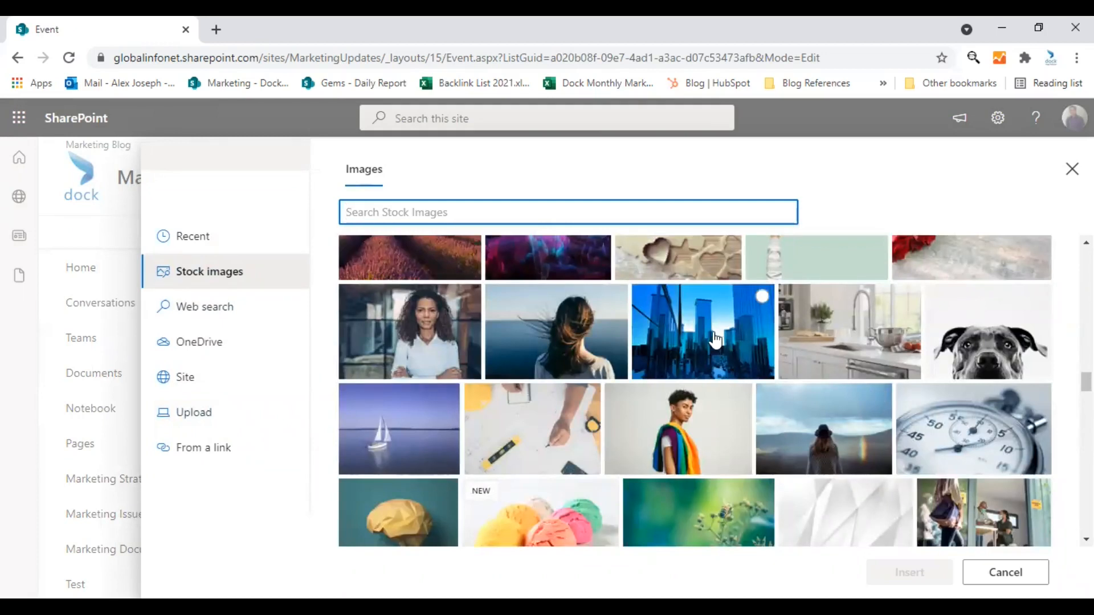
pyautogui.click(972, 428)
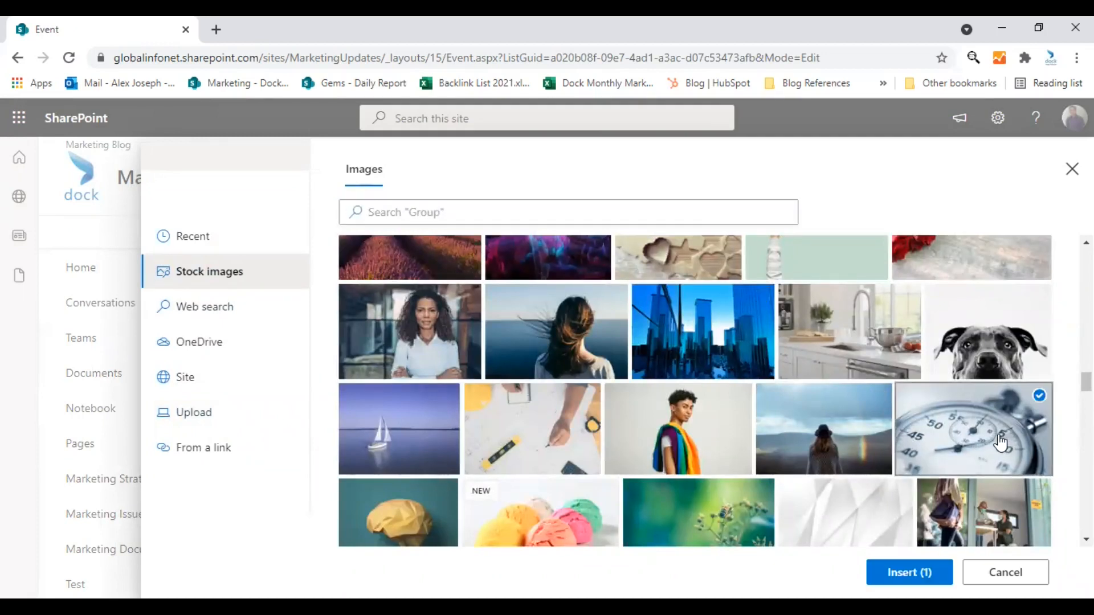
pyautogui.click(909, 572)
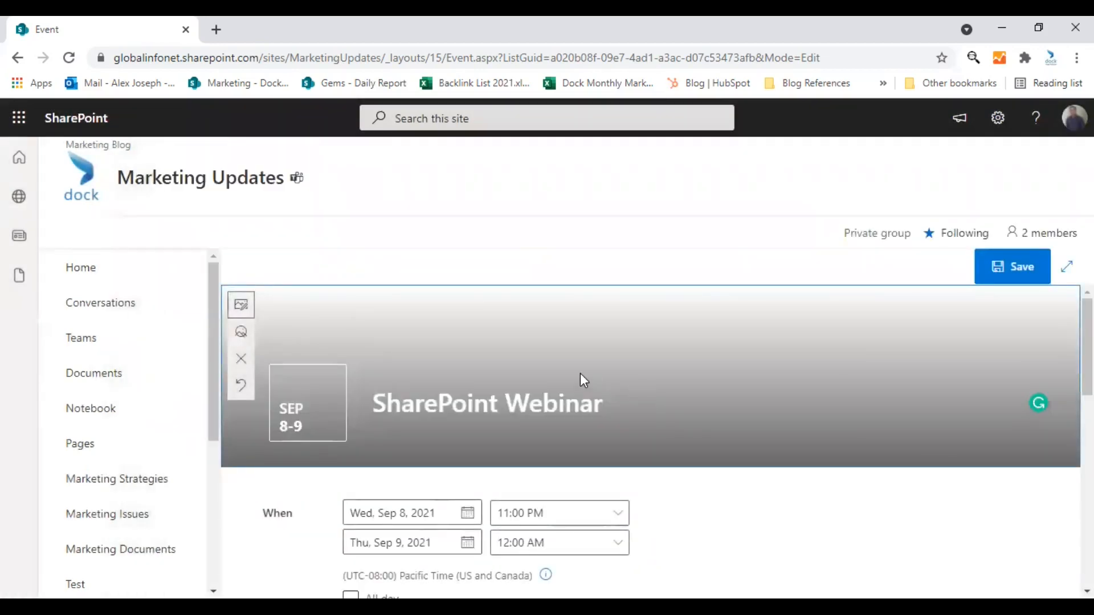
# Reposition the focal point of the stopwatch banner image.
pyautogui.click(240, 305)
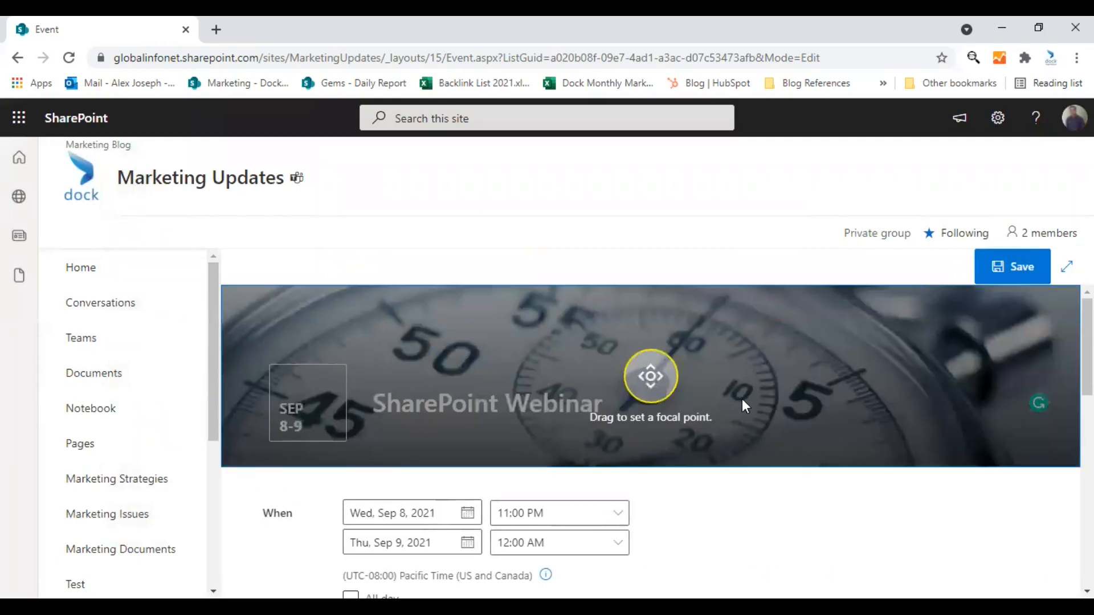
pyautogui.moveTo(650, 377); pyautogui.dragTo(744, 400)
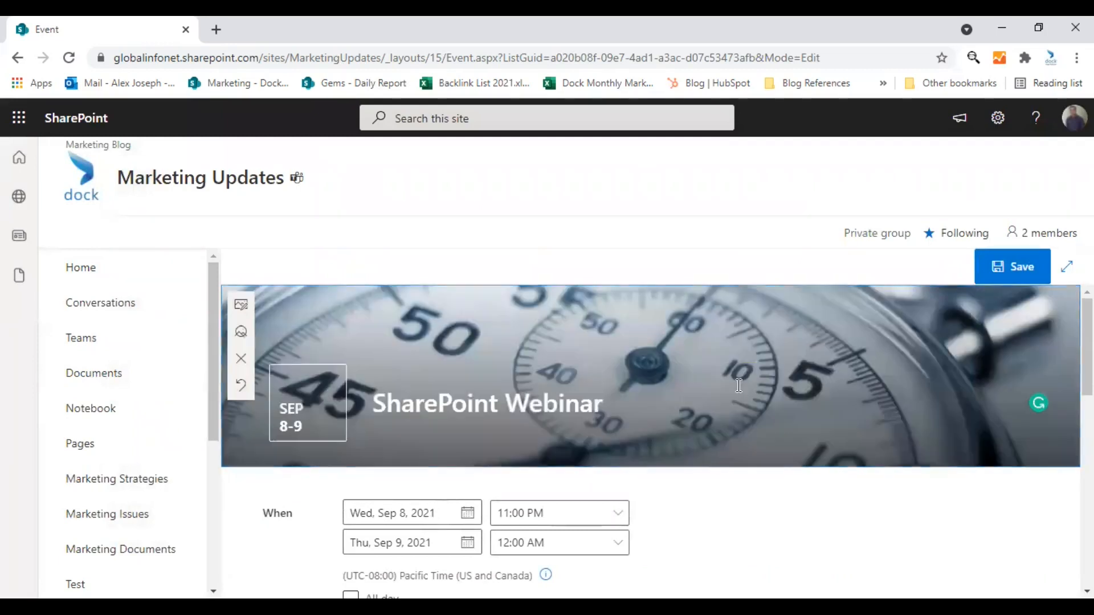
pyautogui.scroll(-3)
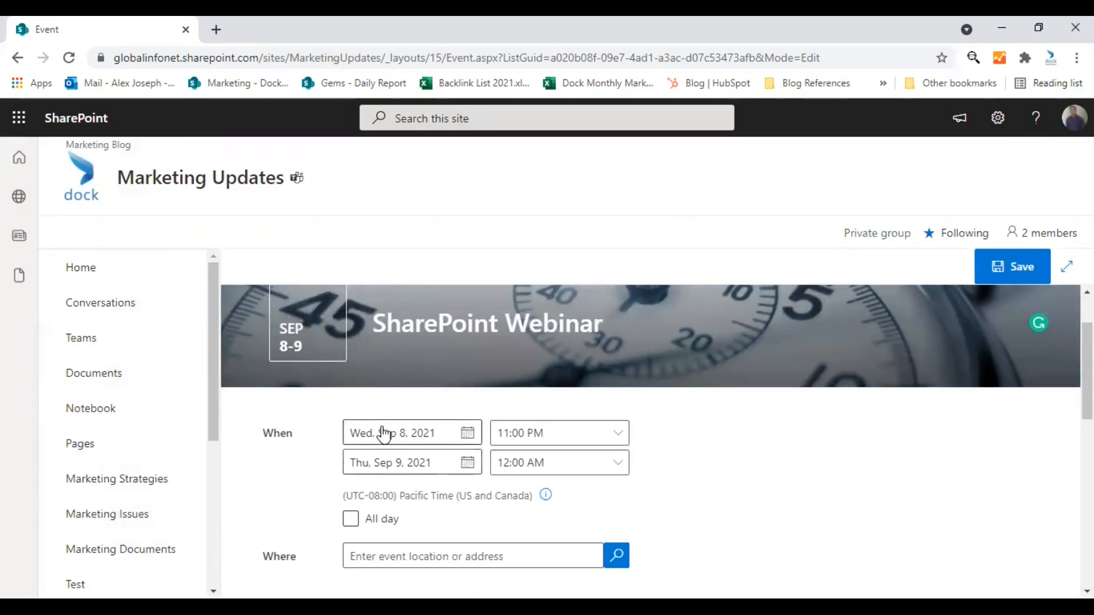
# Set the Where field to Jacksonville, Florida, United States.
pyautogui.click(467, 433)
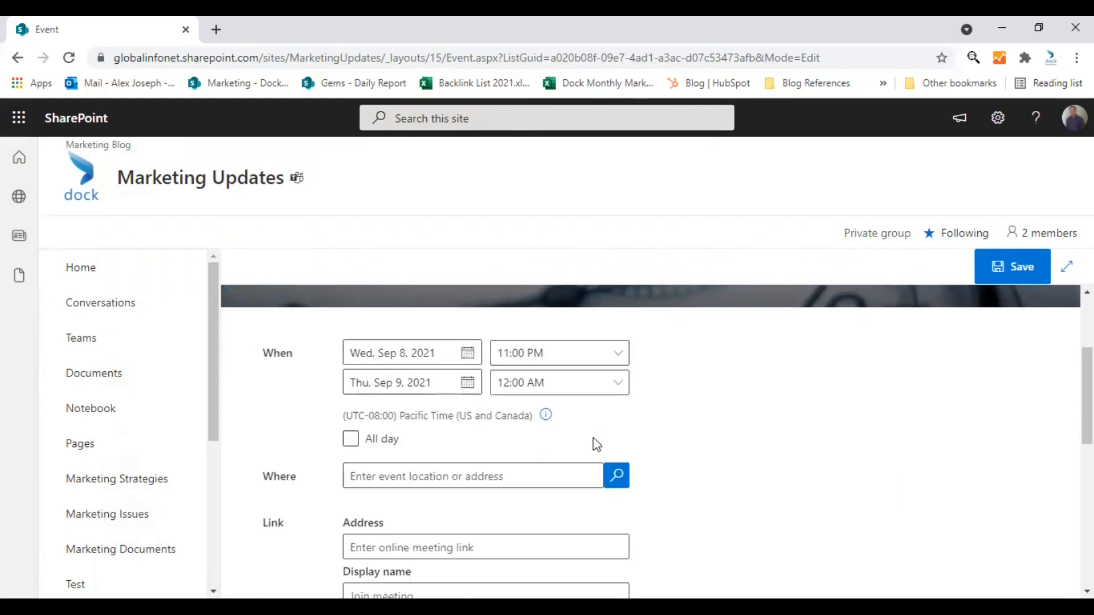
pyautogui.click(350, 437)
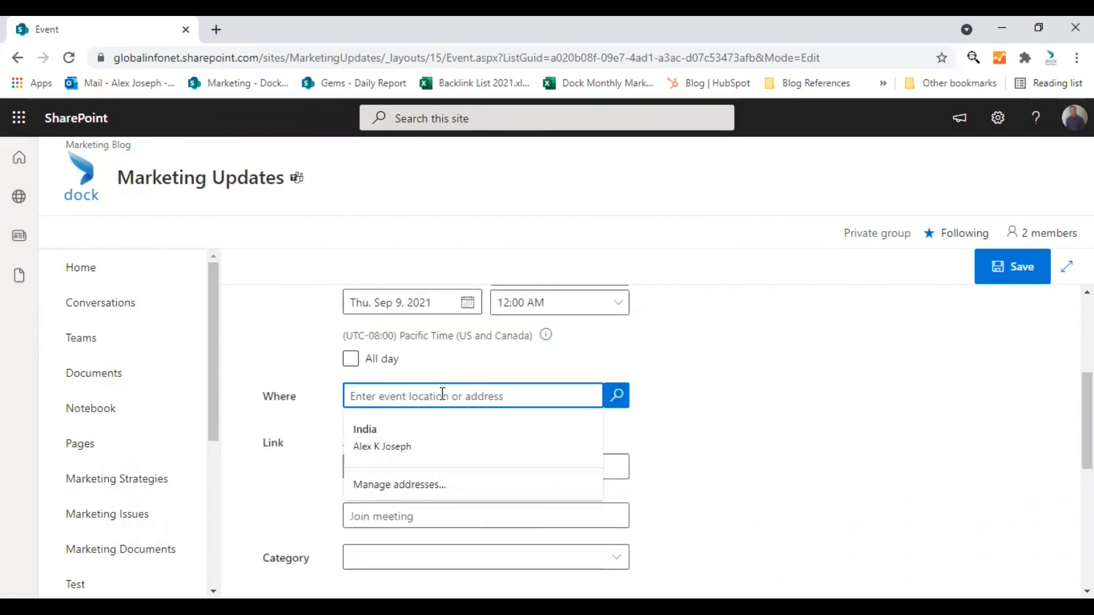
pyautogui.write('J')
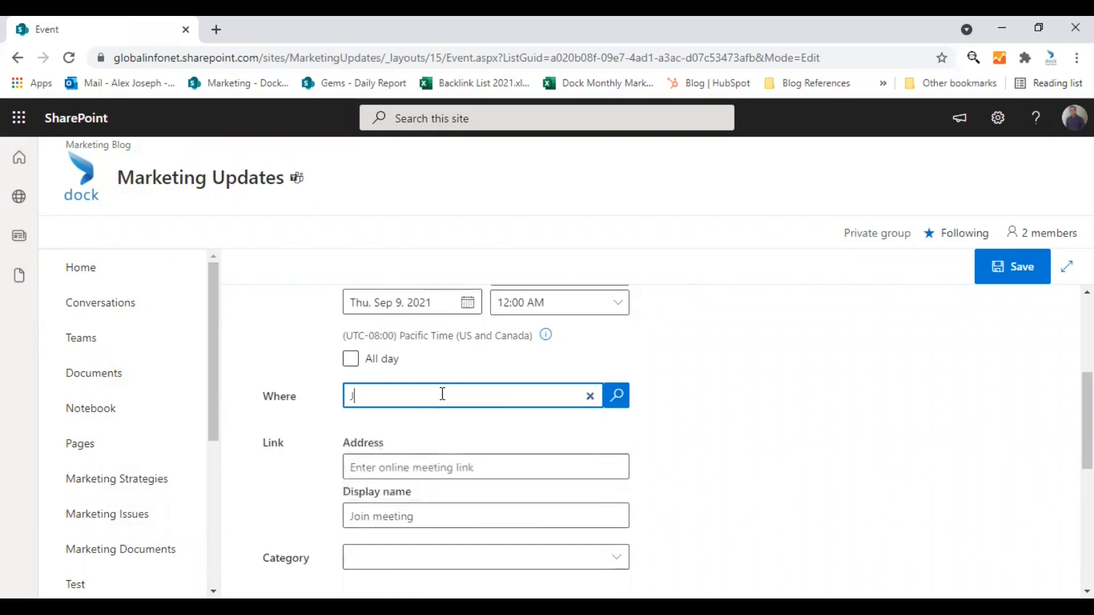
pyautogui.write('Jackson')
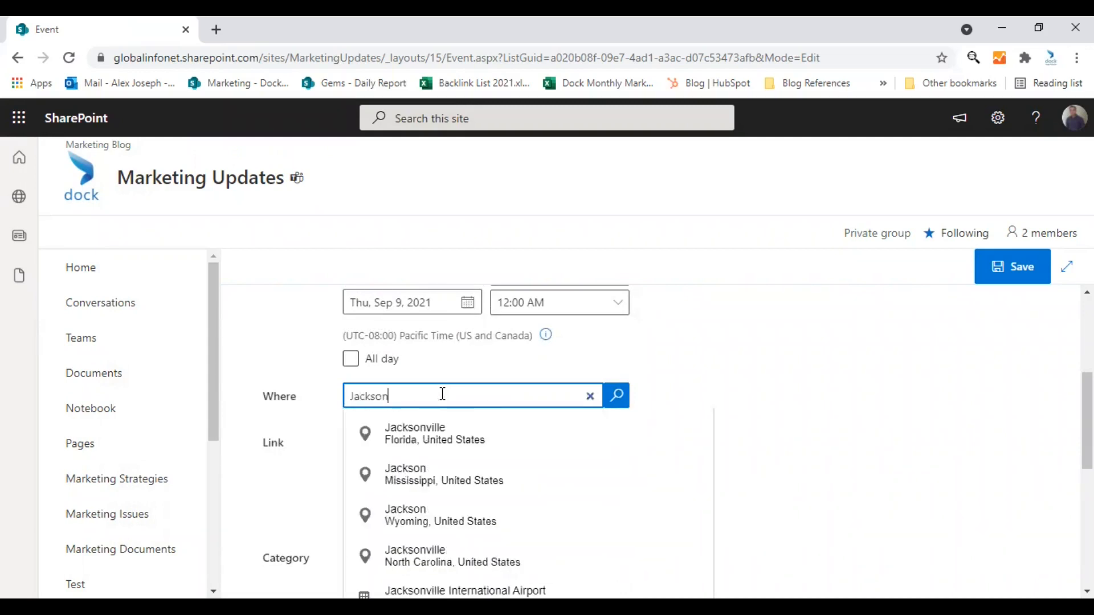
pyautogui.click(415, 433)
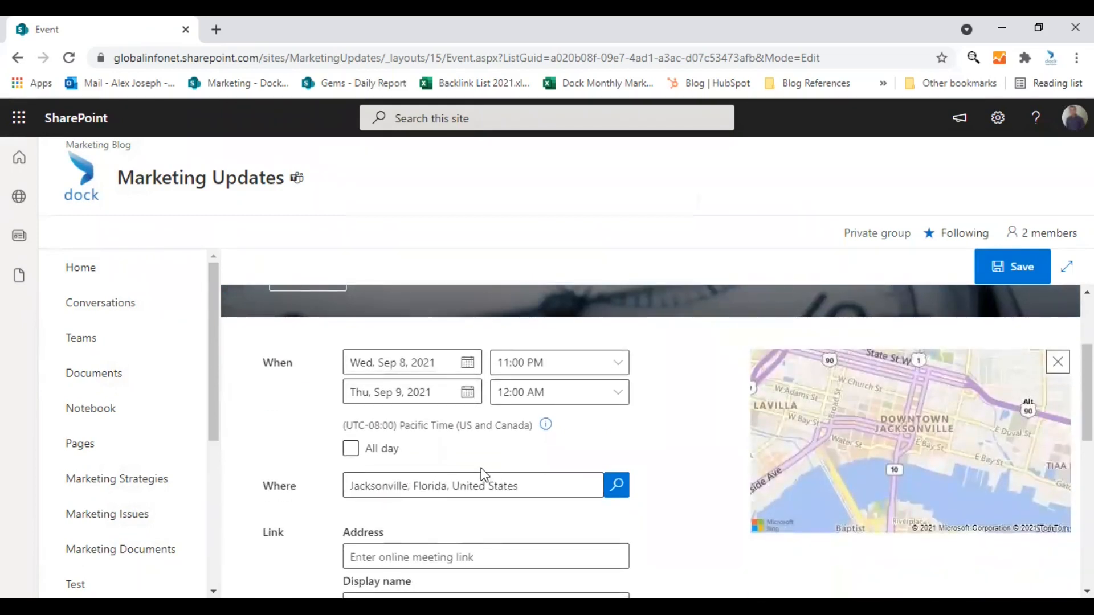
pyautogui.scroll(-3)
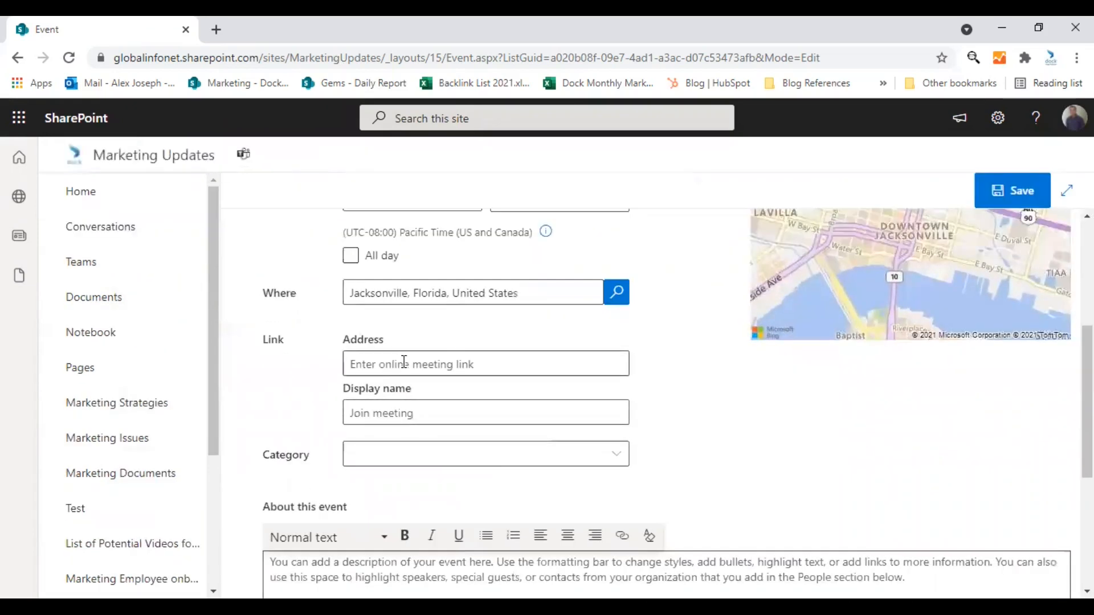
# Add the link 'how-a-contract-management-system-can-help-in-2022' with display name 'Register now'.
pyautogui.click(486, 364)
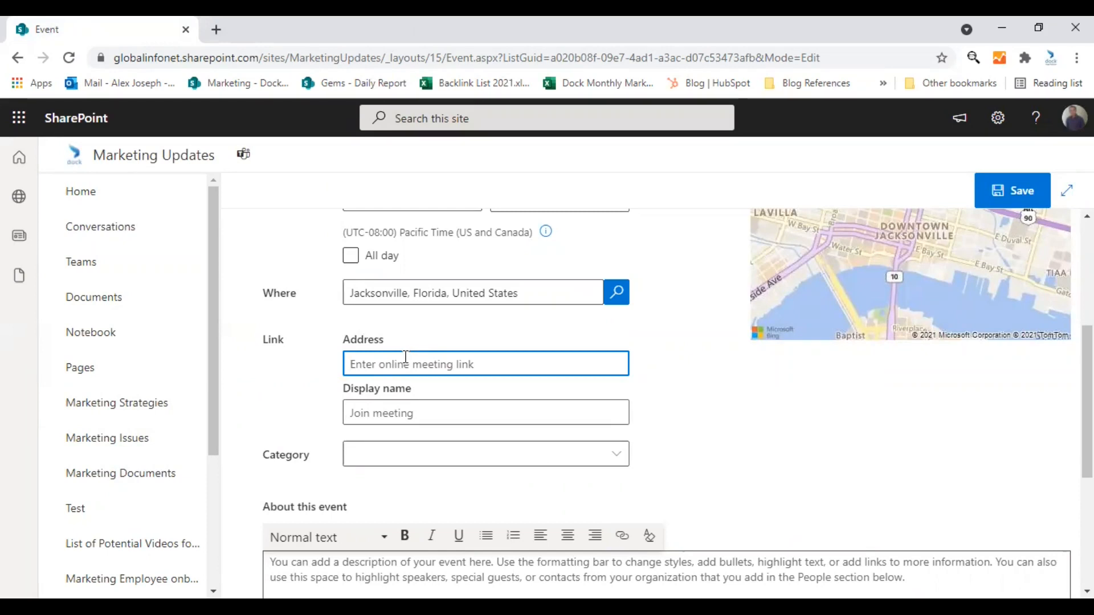
pyautogui.write('how-a-contract-management-system-can-help-in-2022')
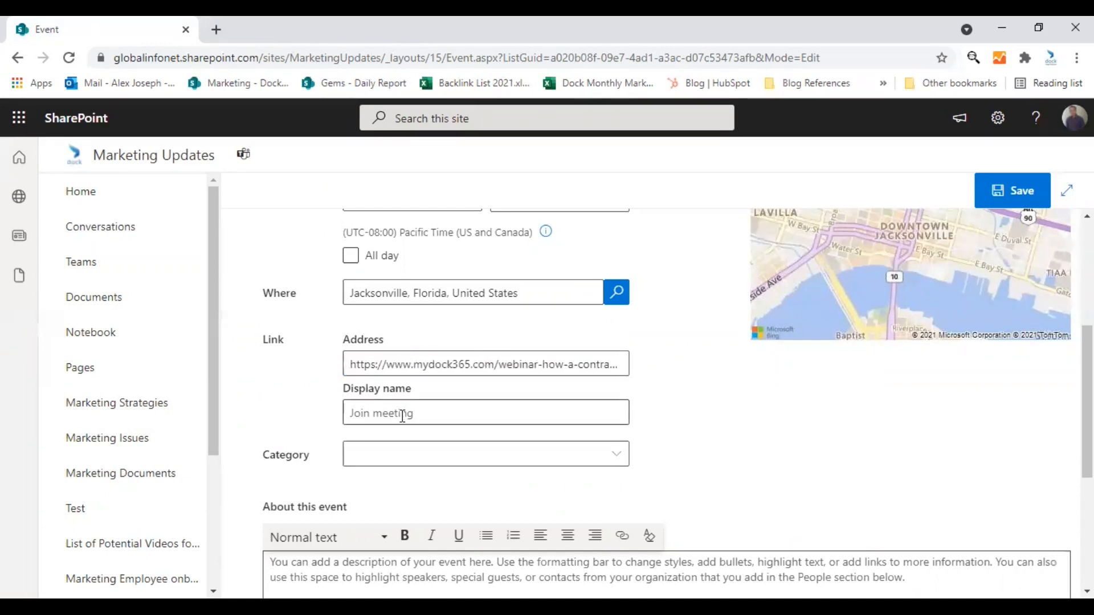
pyautogui.click(485, 412)
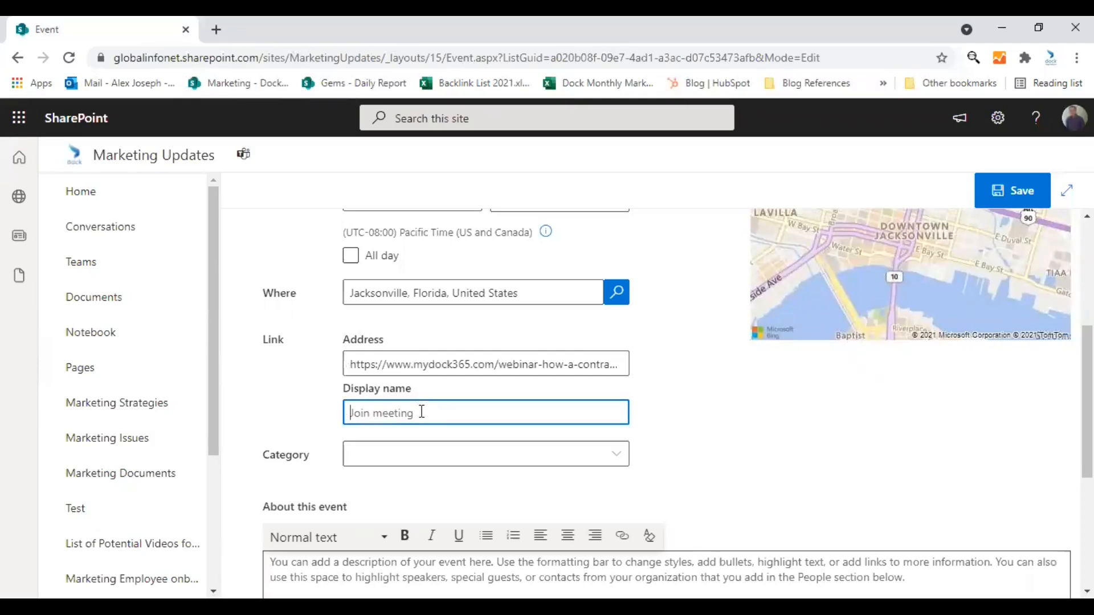
pyautogui.write('Register')
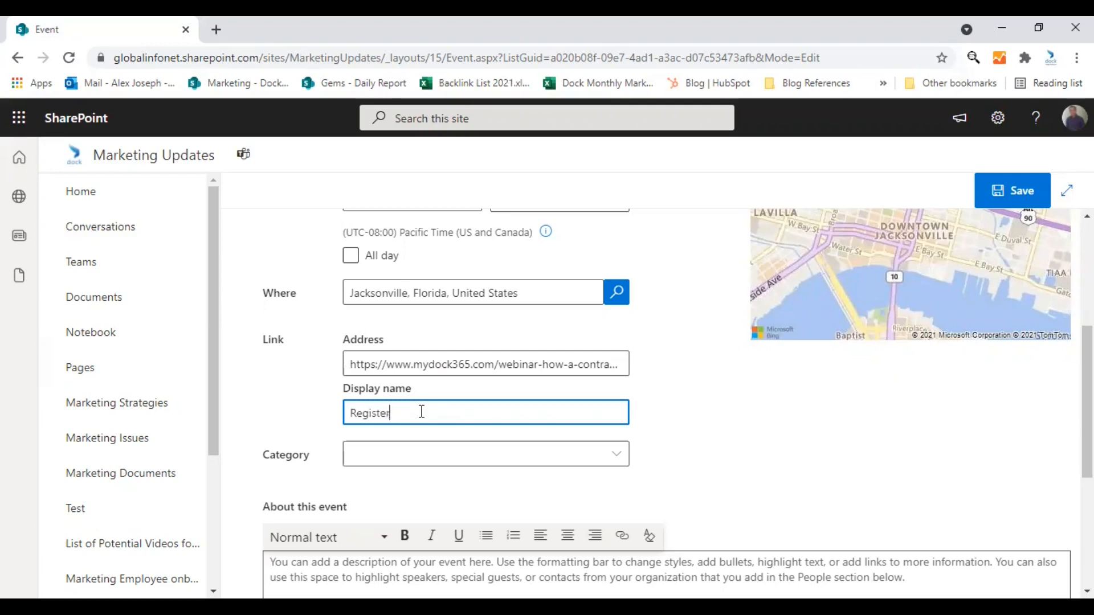
pyautogui.write('now')
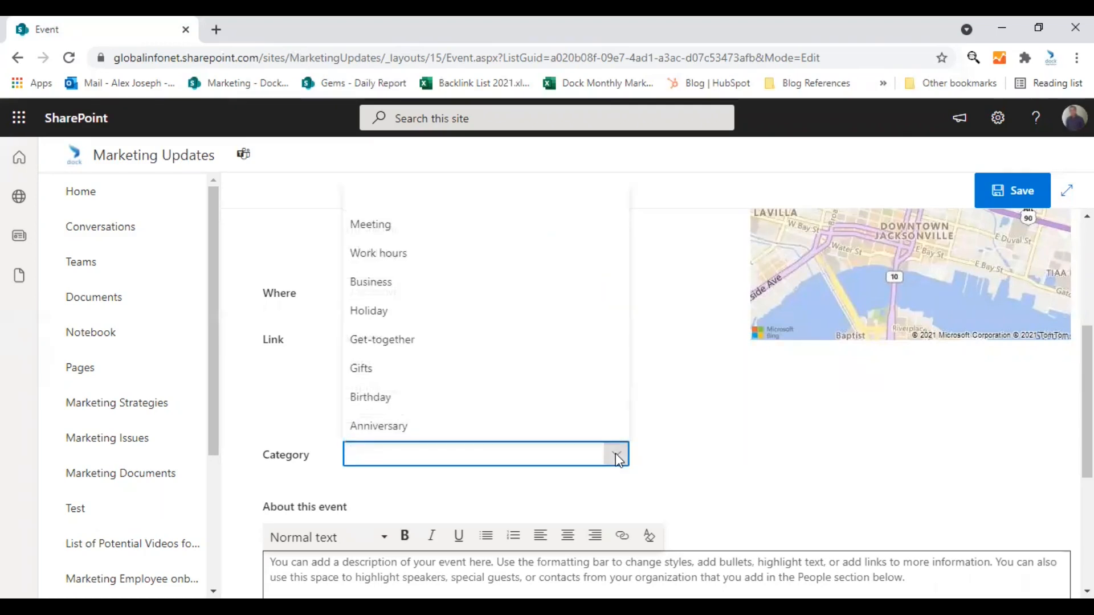
pyautogui.moveTo(370, 282)
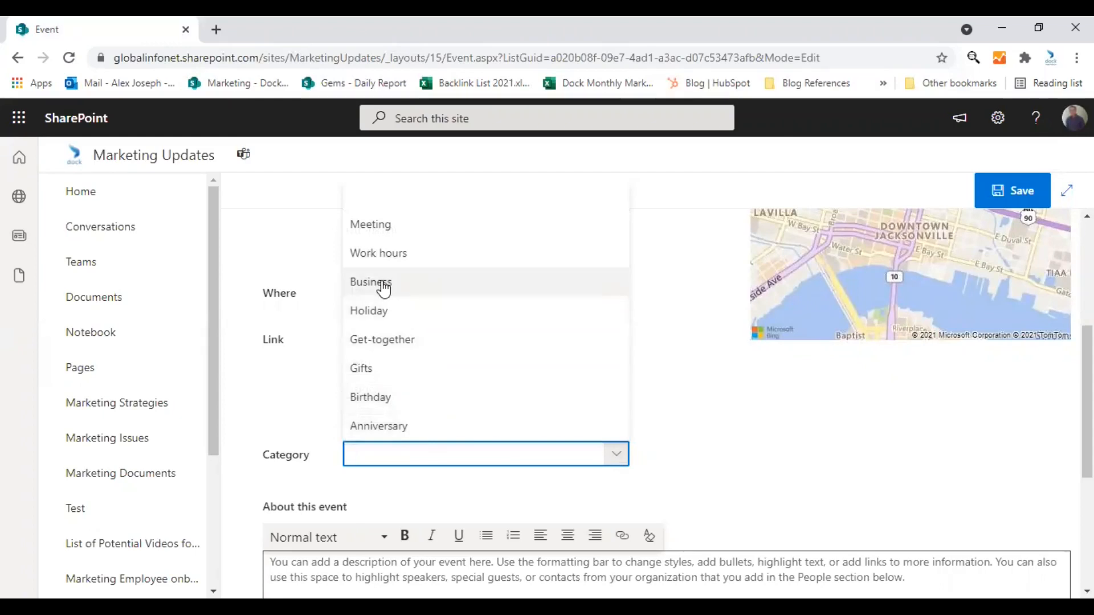
# Set the category to Business and describe the event as 'SharePoint webinar - Upcoming'.
pyautogui.click(371, 281)
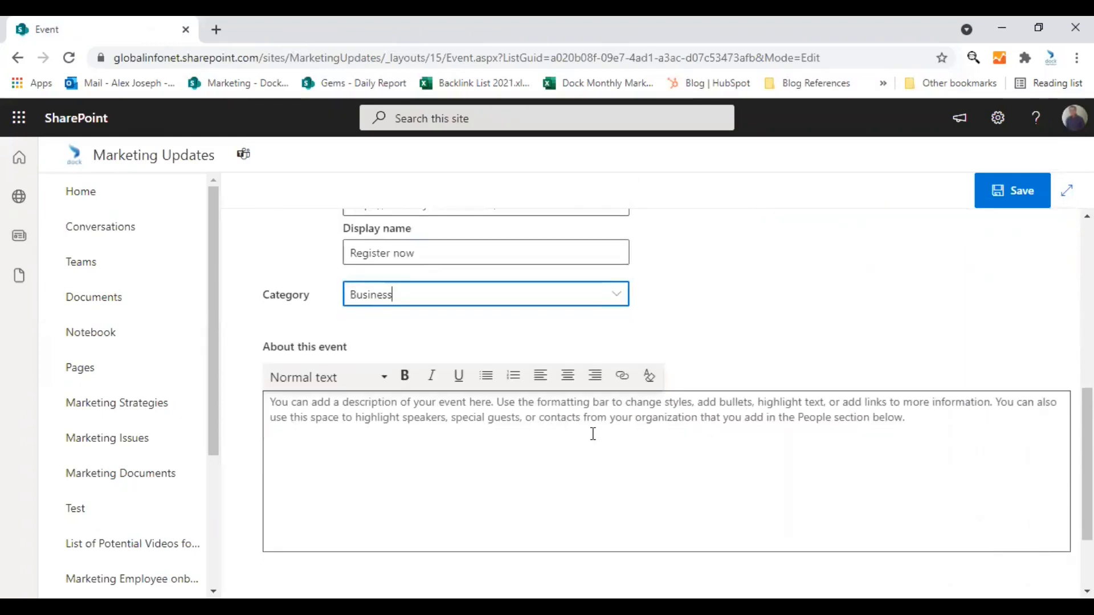
pyautogui.click(593, 433)
pyautogui.write('ShareP')
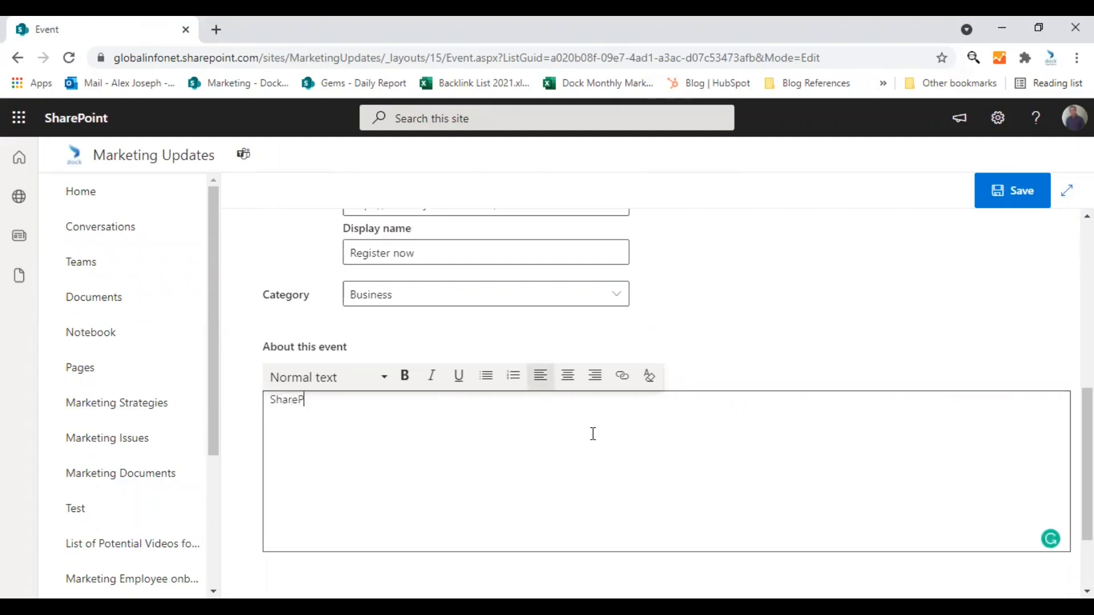
pyautogui.write('oint')
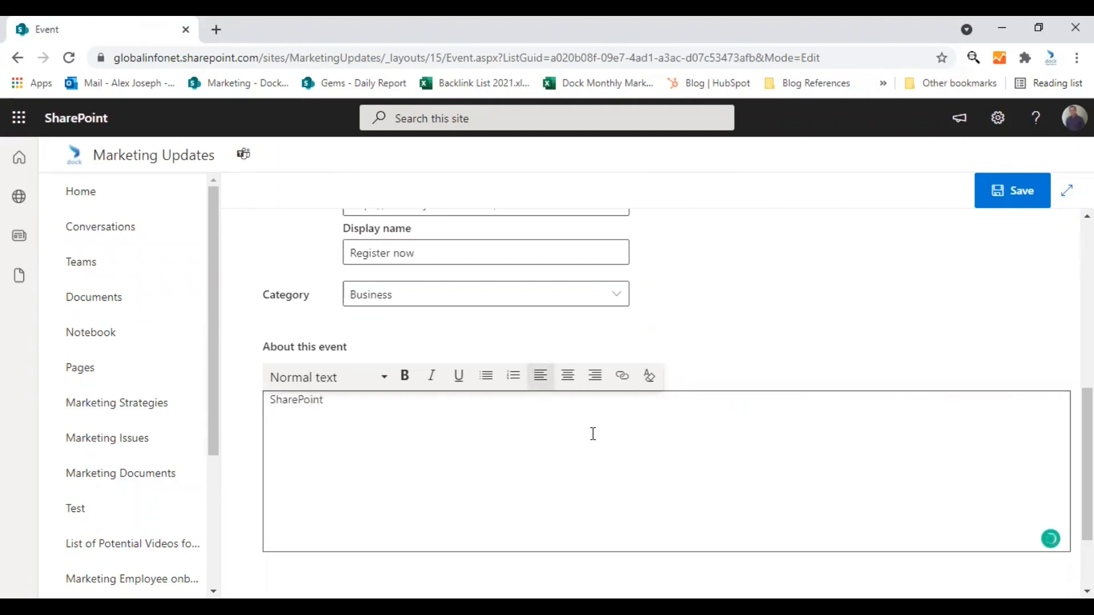
pyautogui.write('webinar -')
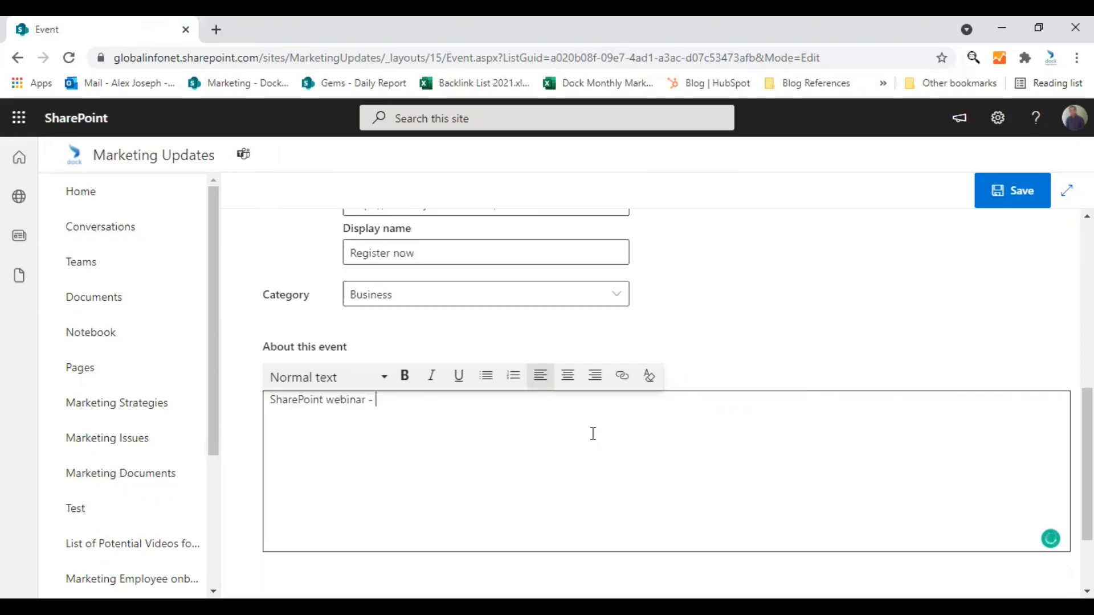
pyautogui.write('Upcoming')
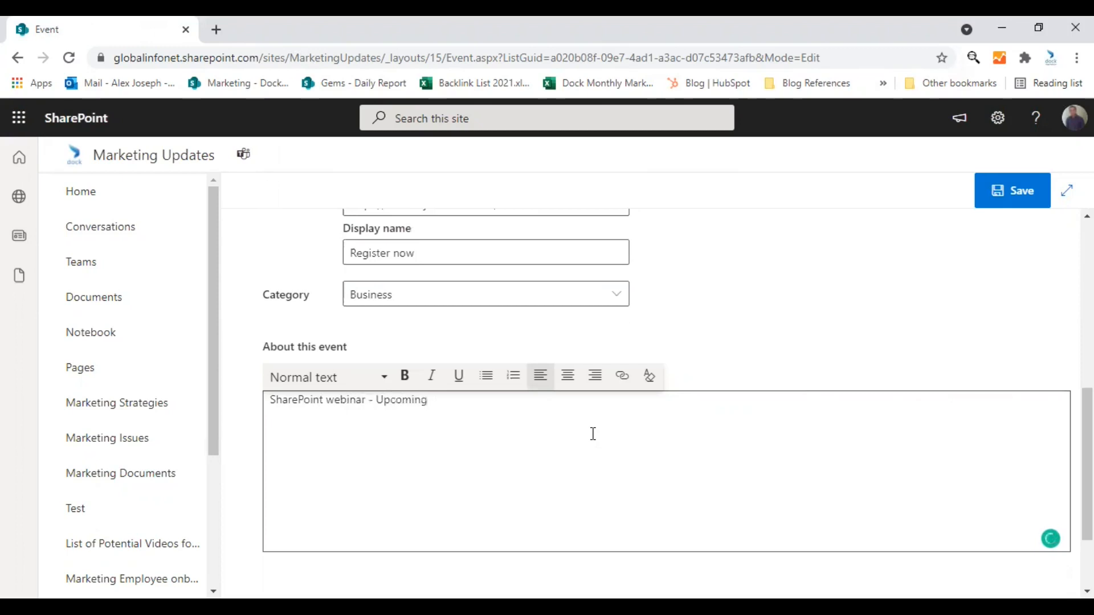
pyautogui.scroll(-3)
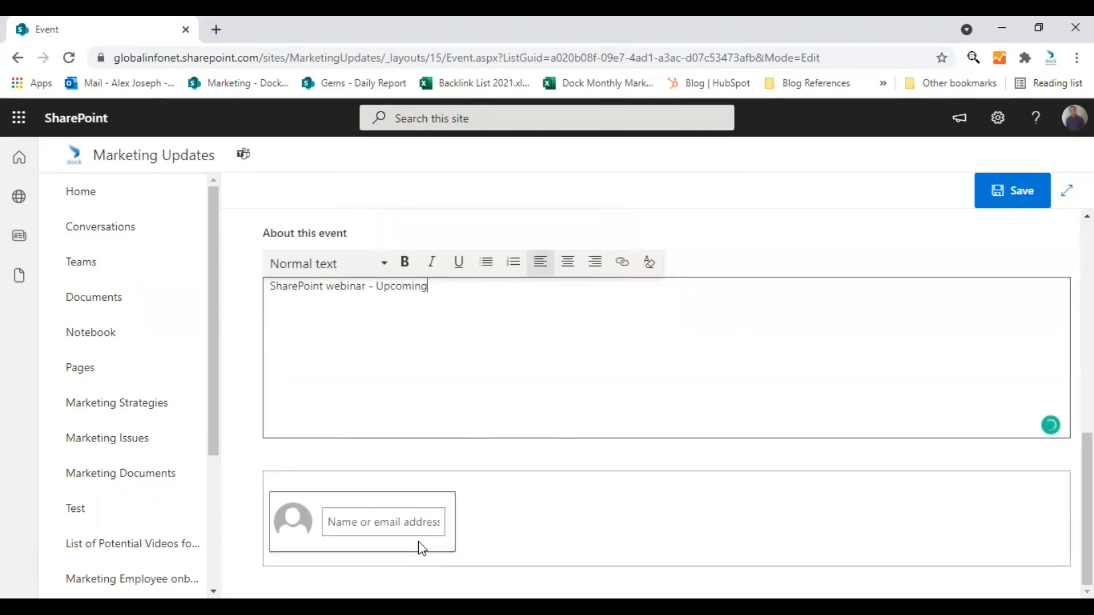
pyautogui.click(383, 522)
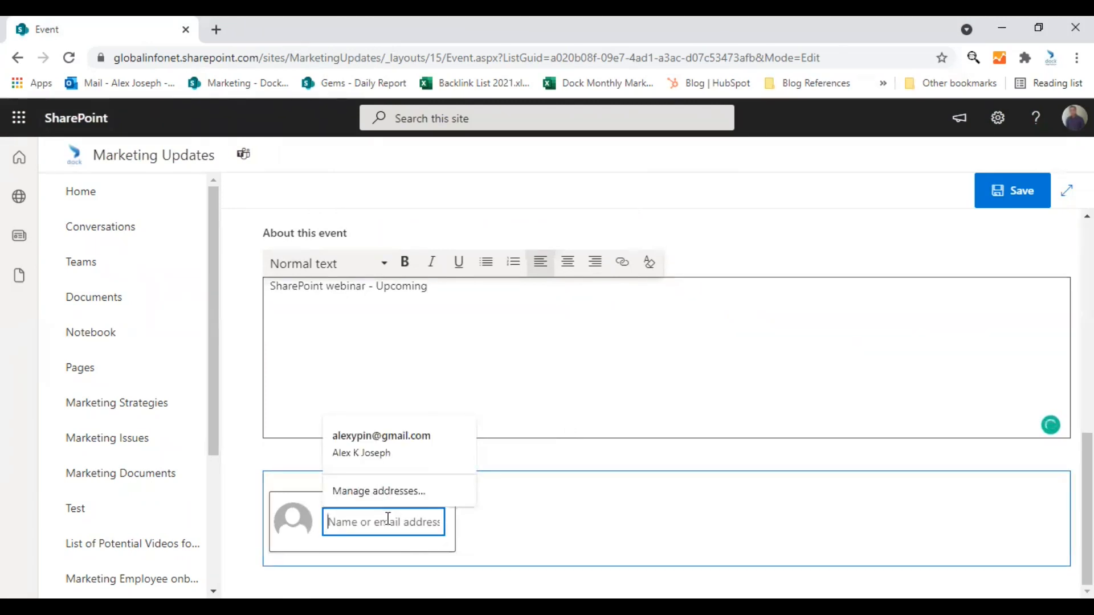
pyautogui.write('B')
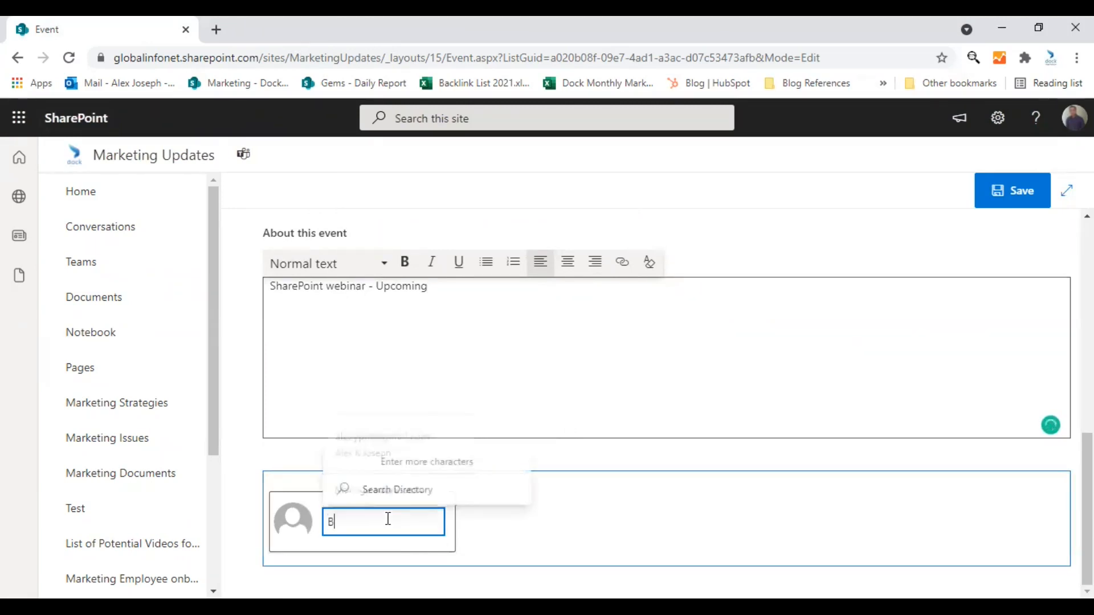
pyautogui.write('etty')
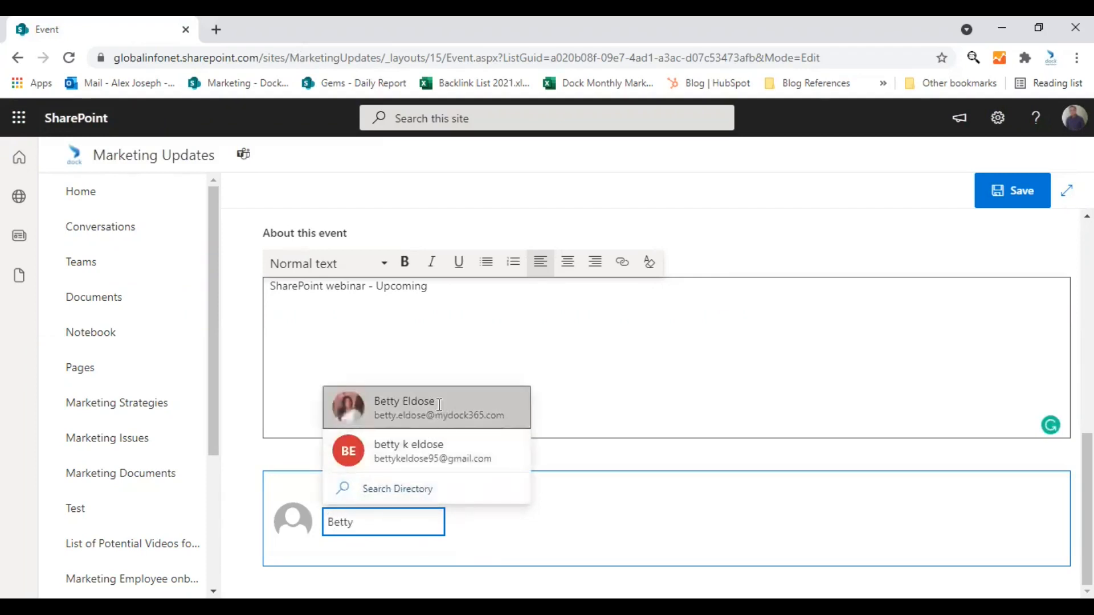
pyautogui.click(405, 408)
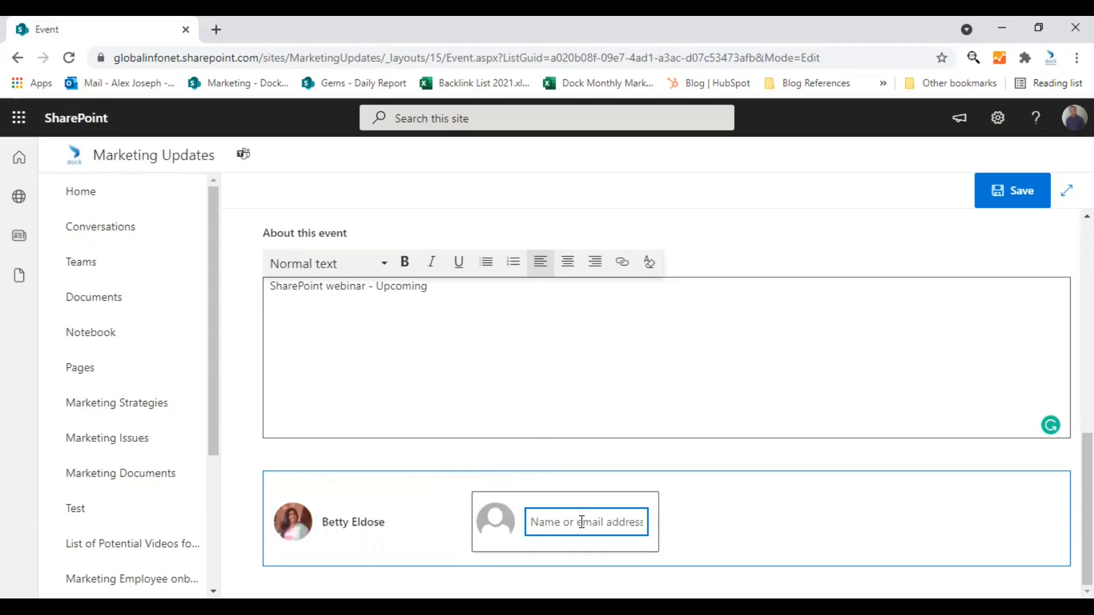
pyautogui.write('Alex')
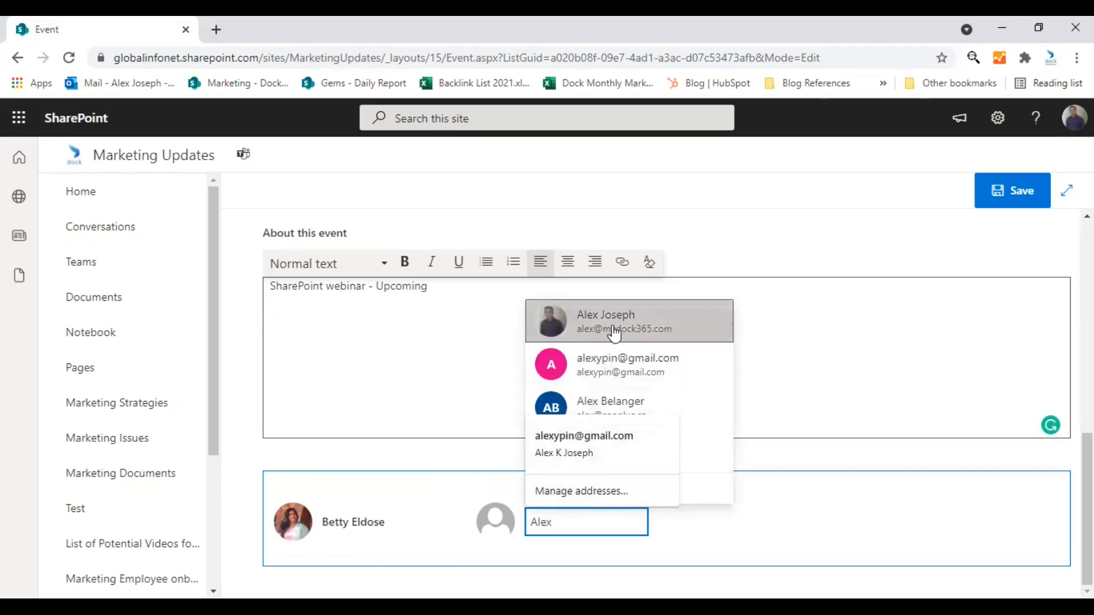
pyautogui.click(605, 322)
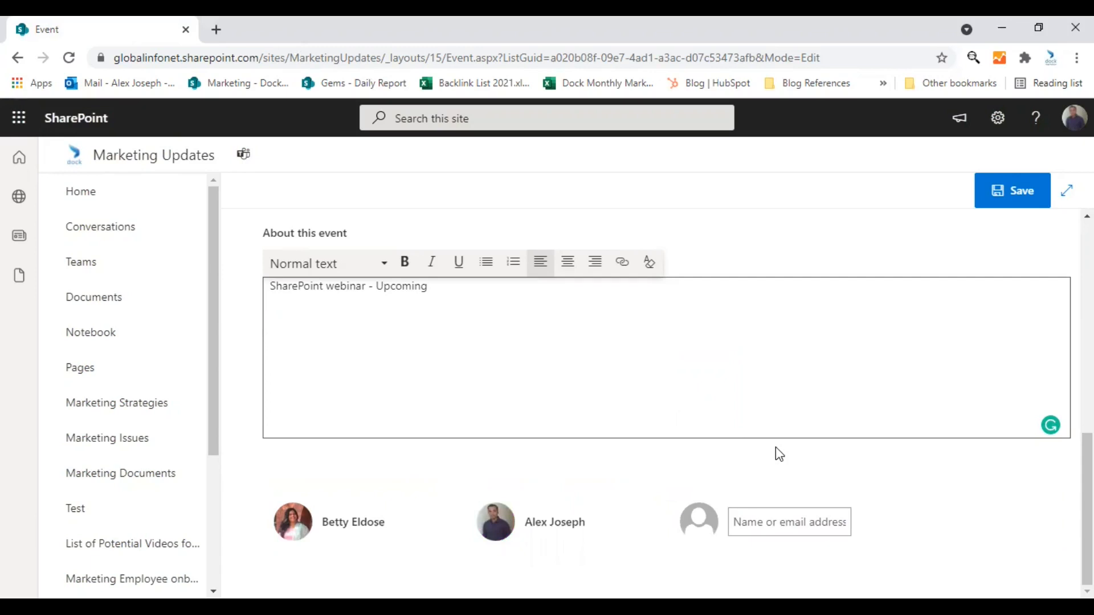
pyautogui.moveTo(772, 458)
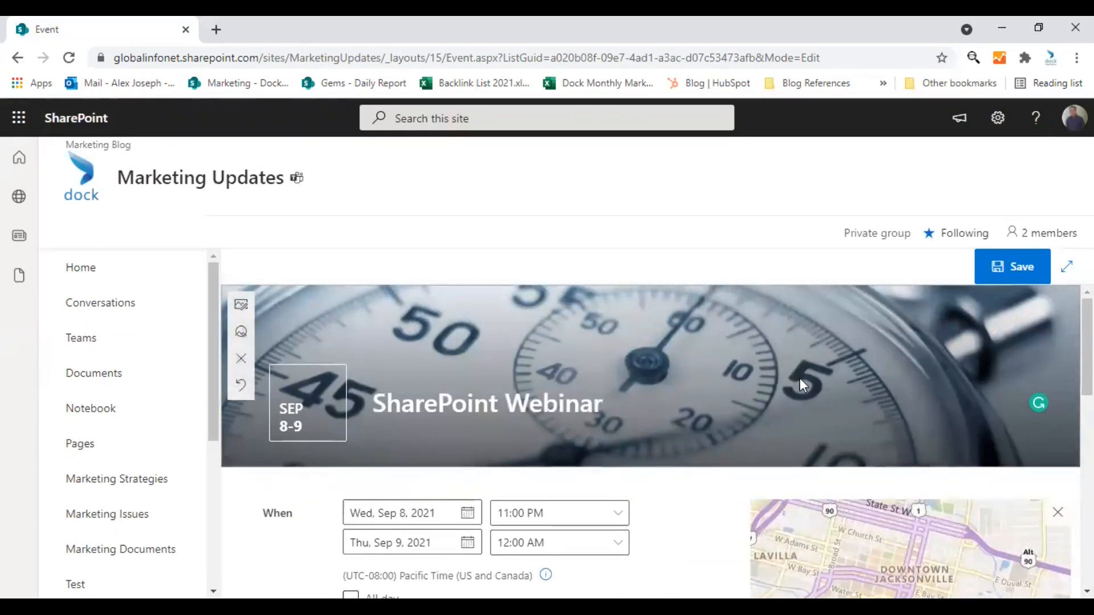
# Save the SharePoint Webinar event and return to the Marketing Strategies page.
pyautogui.click(1012, 266)
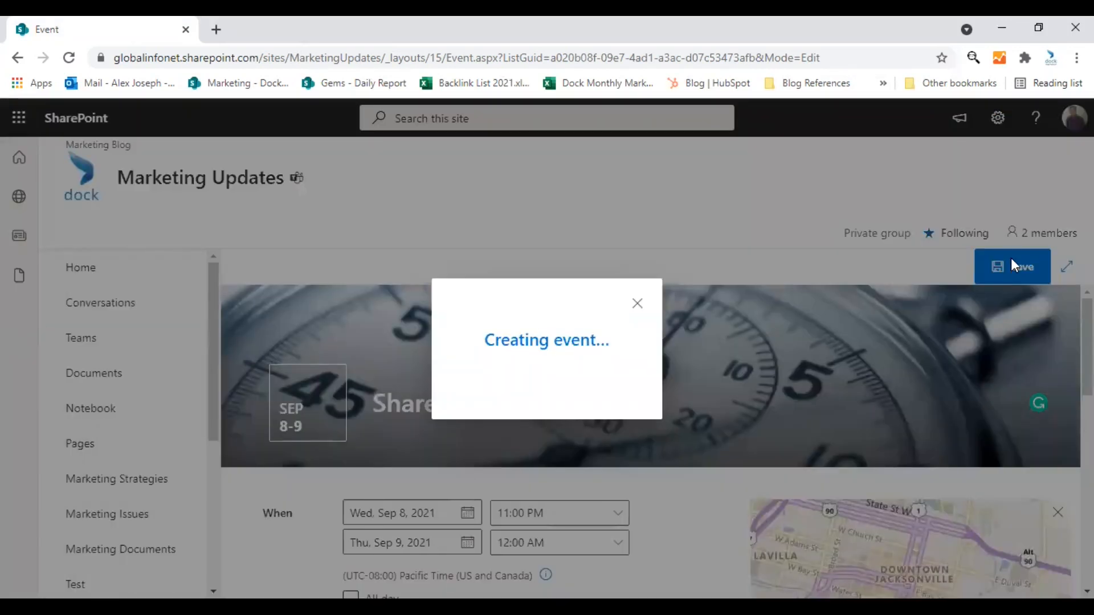
pyautogui.click(1012, 267)
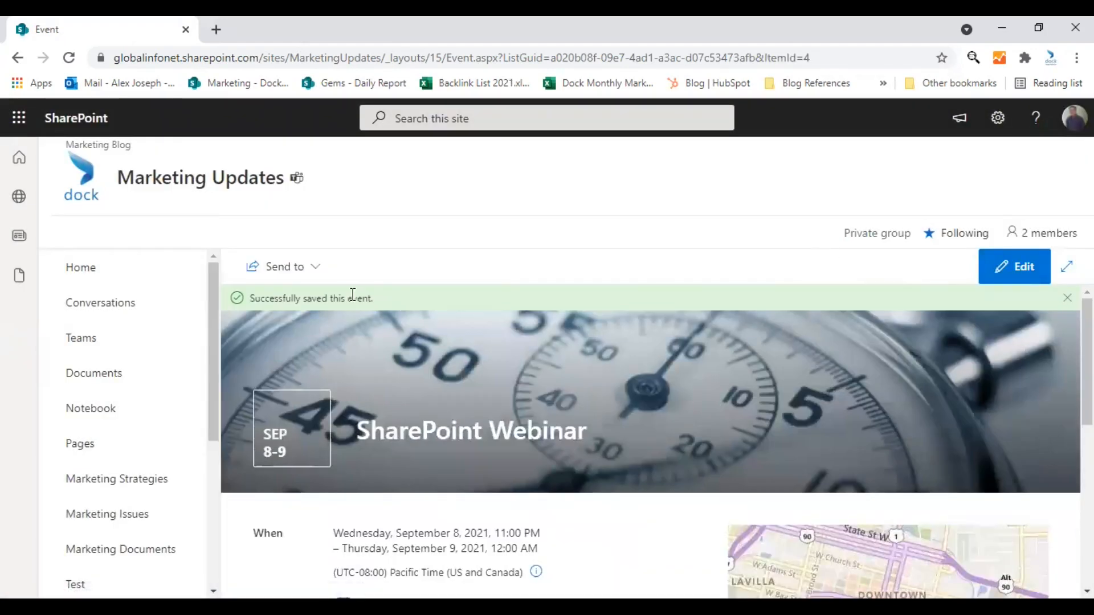
pyautogui.click(119, 480)
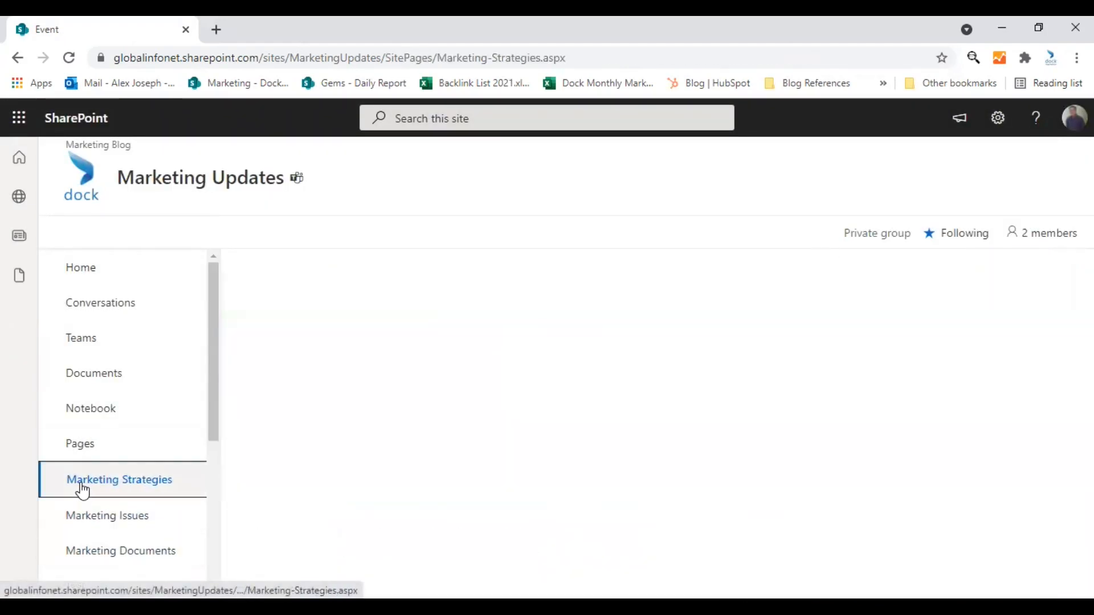
# Scroll the Marketing Strategies page down to the Upcoming Marketing Events web part listing SharePoint Webinar.
pyautogui.click(119, 480)
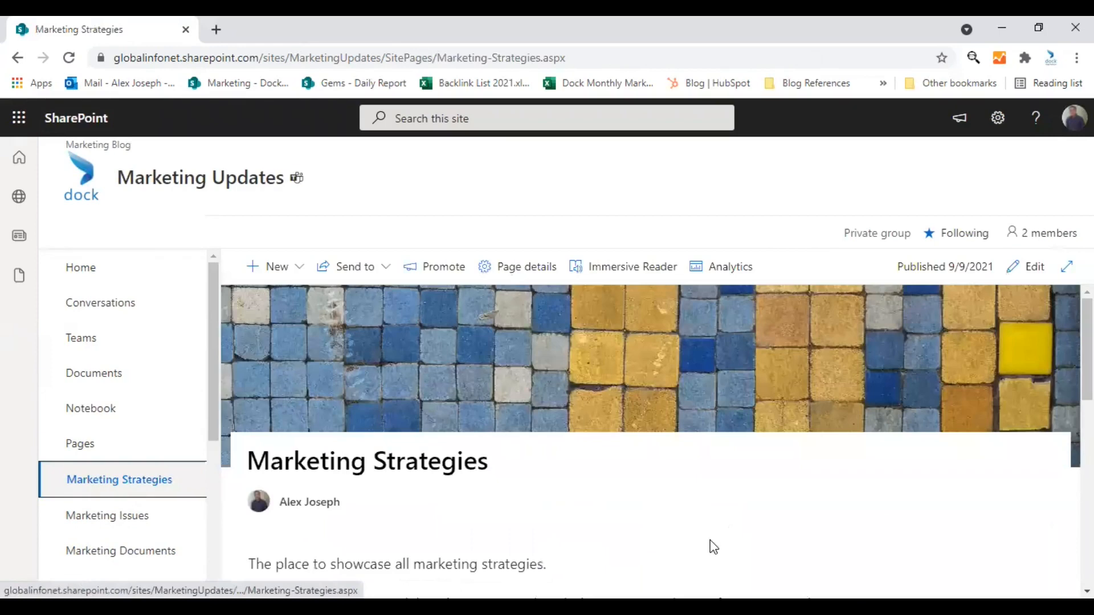
pyautogui.scroll(-3)
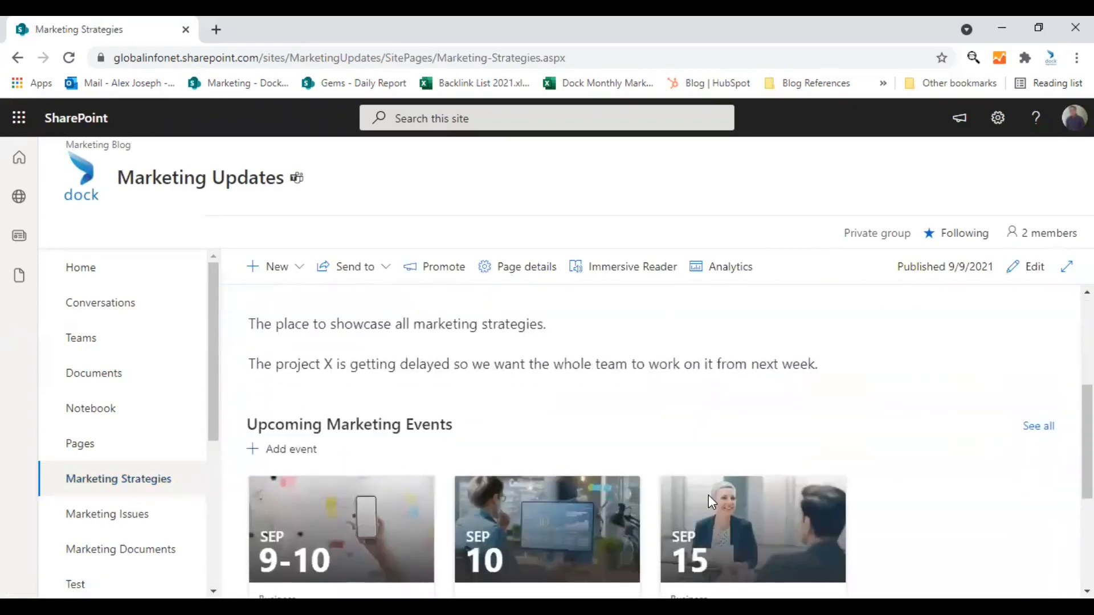
pyautogui.scroll(-3)
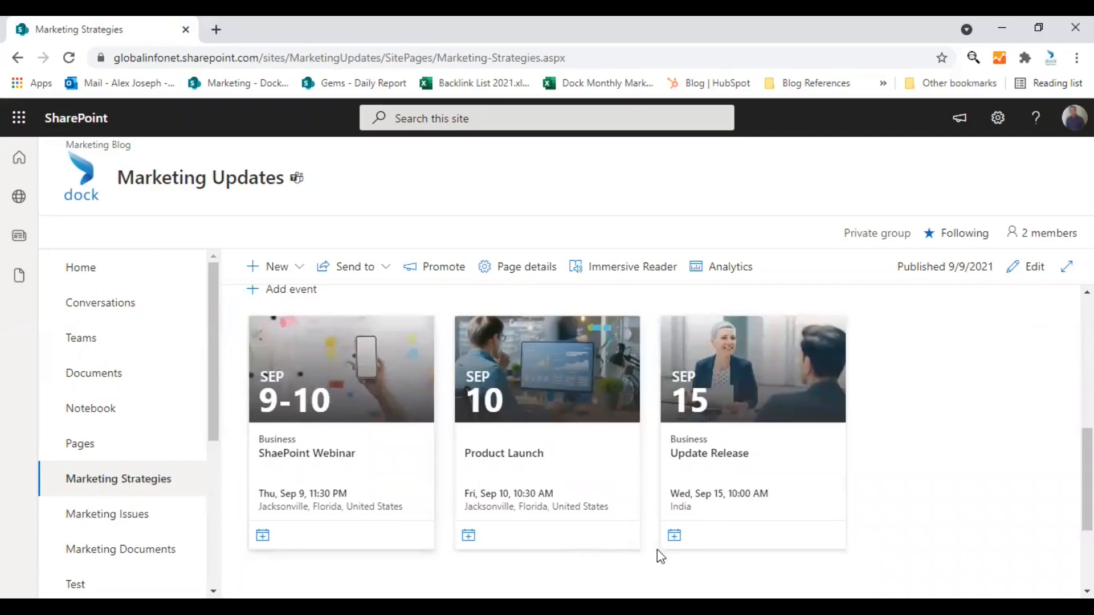
pyautogui.moveTo(591, 532)
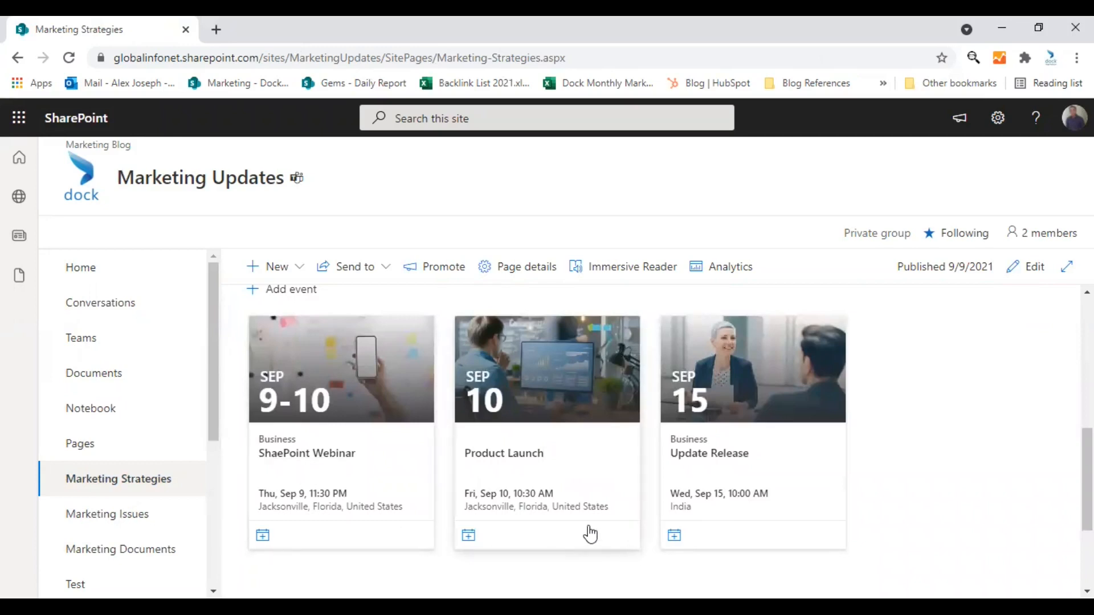
pyautogui.click(118, 480)
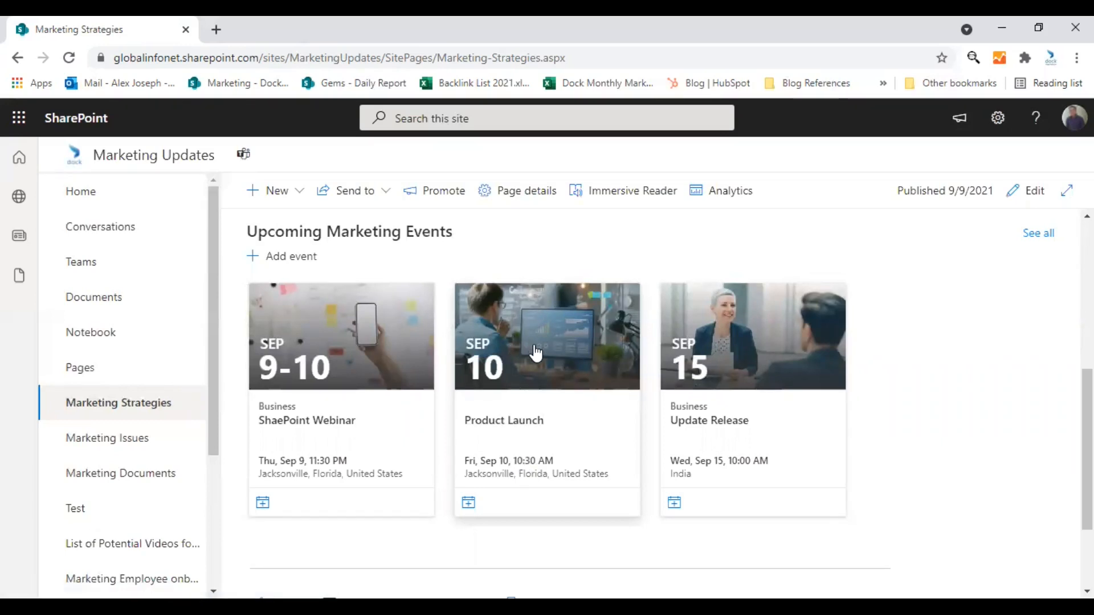
pyautogui.click(546, 335)
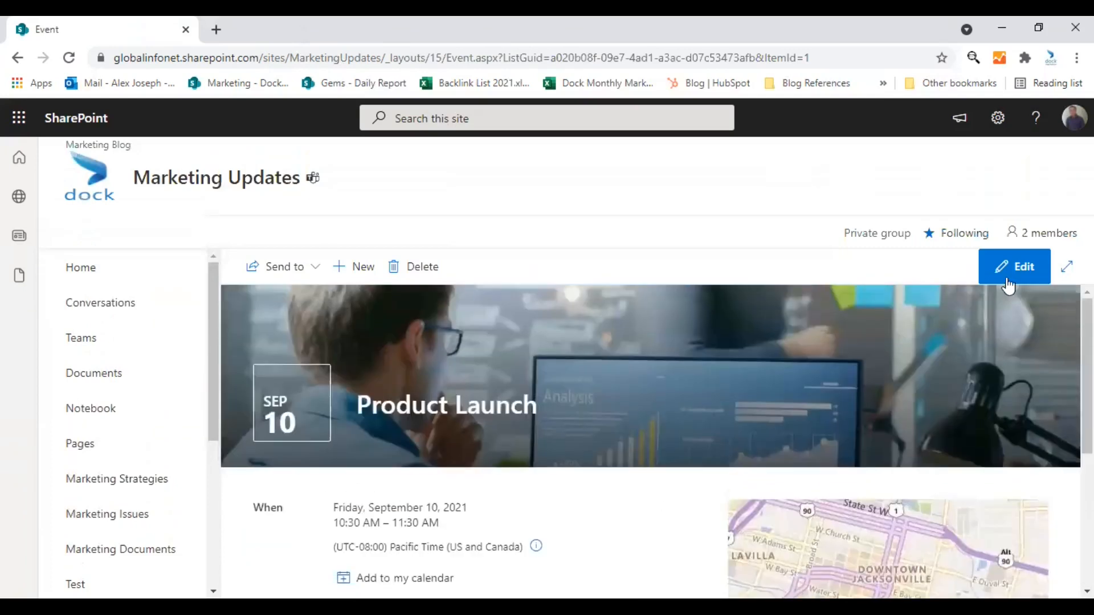
pyautogui.click(1014, 266)
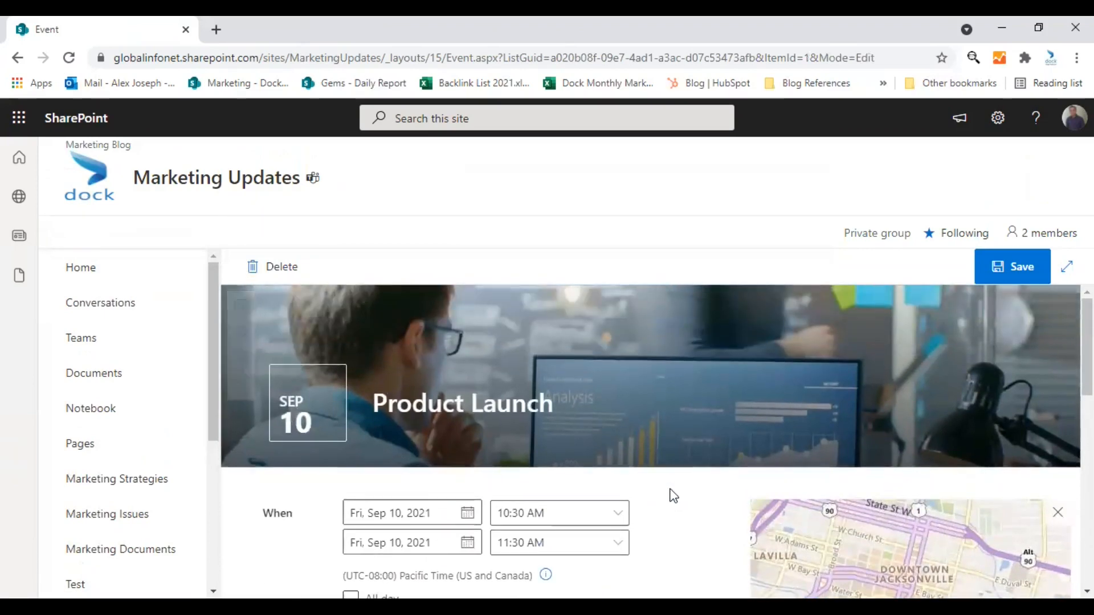
pyautogui.scroll(-3)
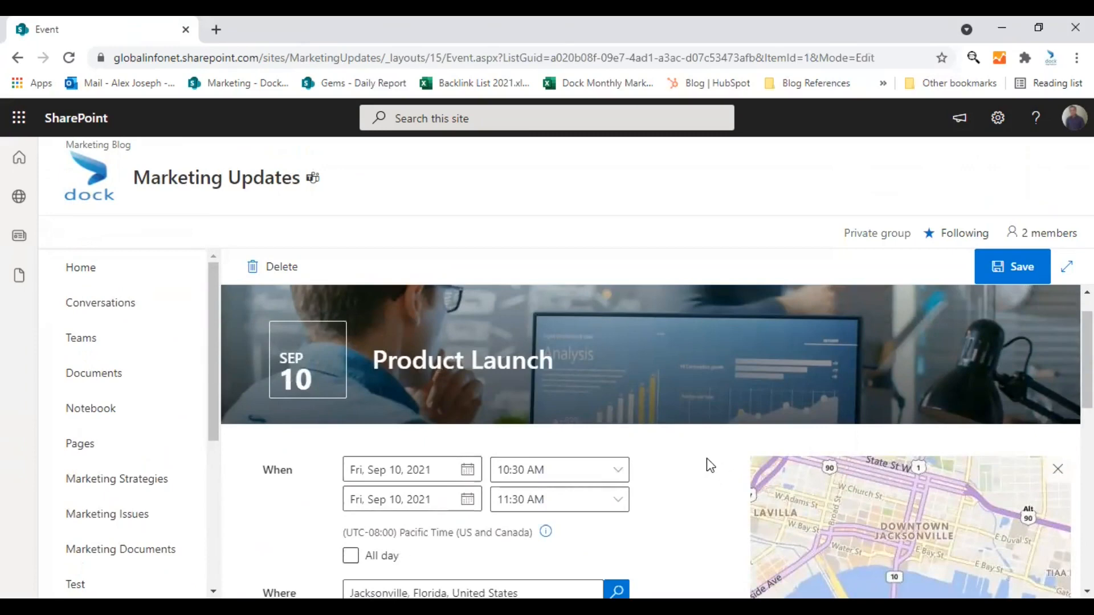
pyautogui.click(1021, 266)
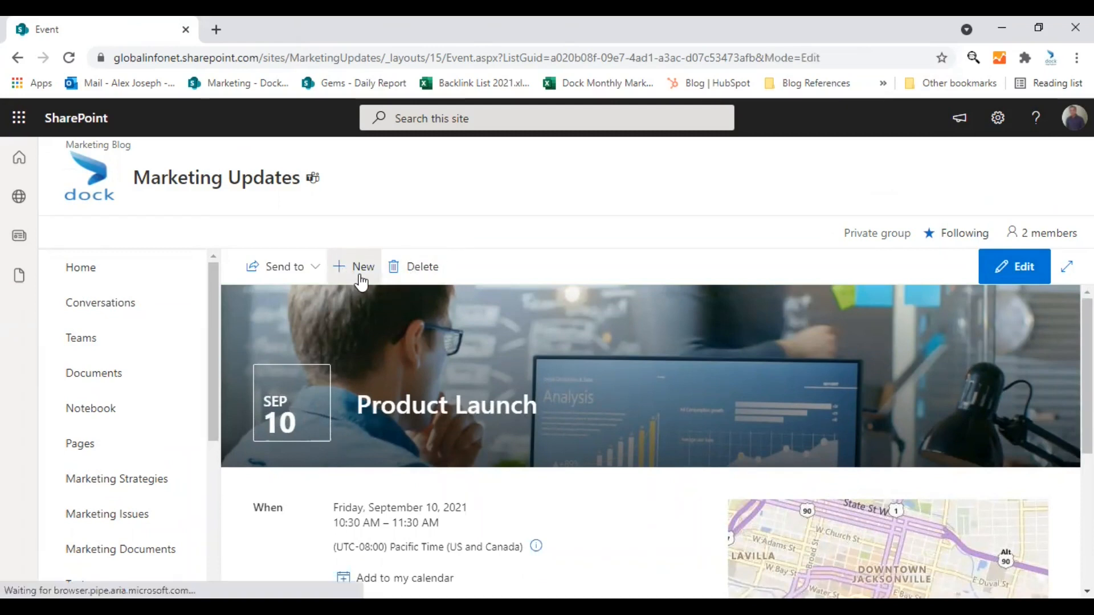
pyautogui.click(362, 267)
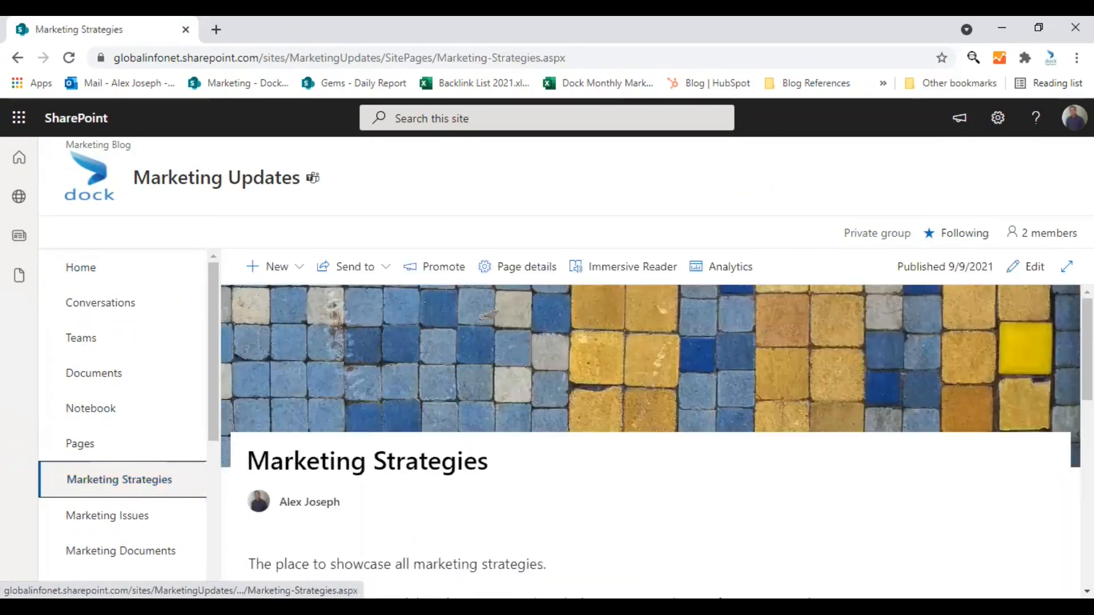
# Scroll down to the Upcoming Marketing Events cards showing SharePoint Webinar with the stopwatch image.
pyautogui.scroll(-3)
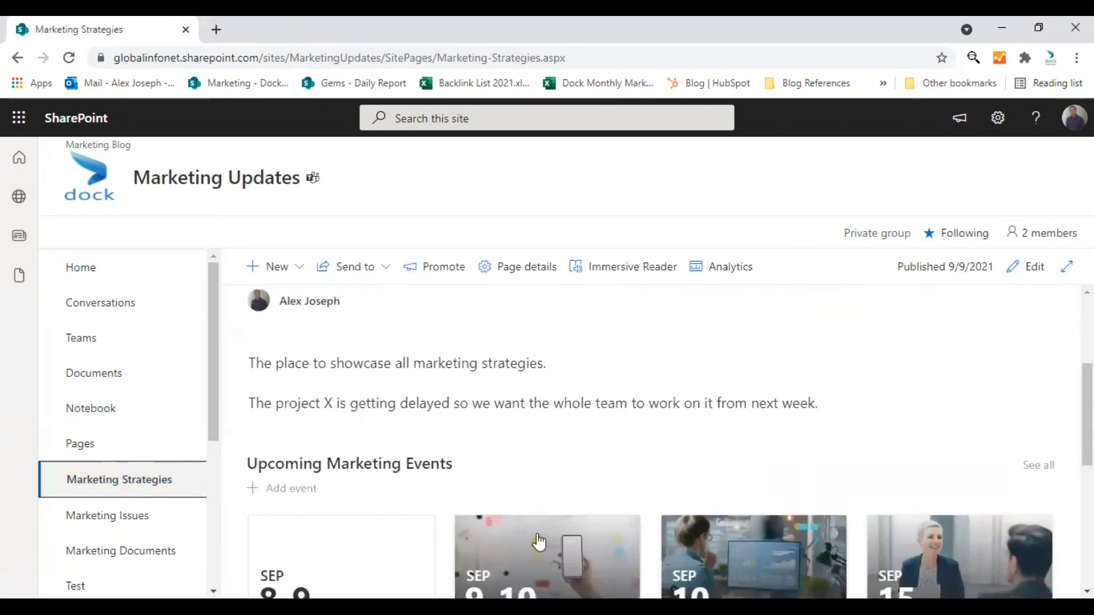
pyautogui.scroll(-3)
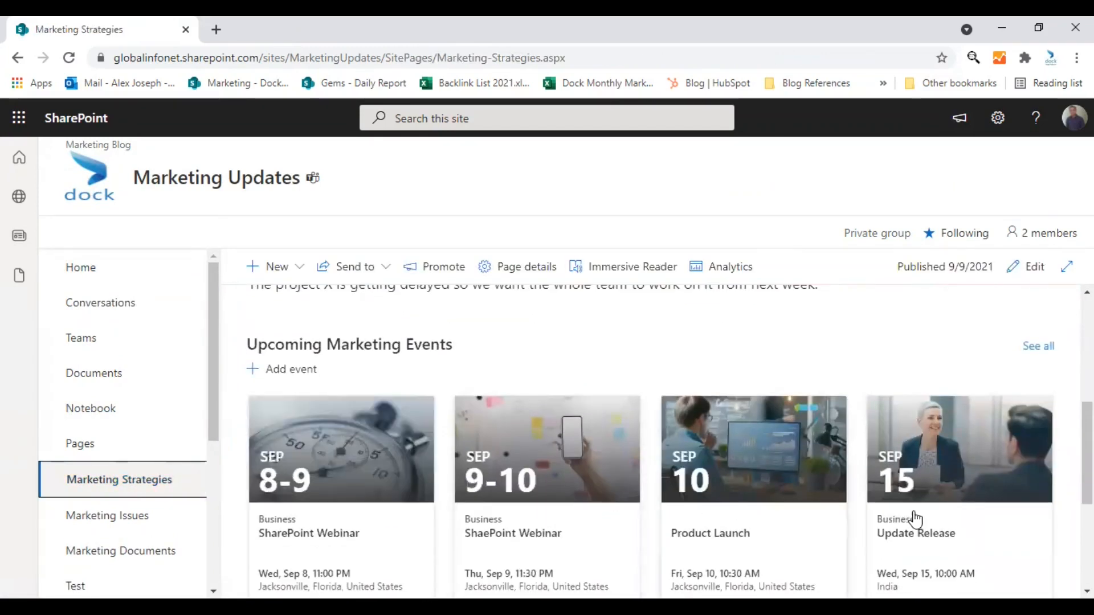
pyautogui.scroll(-3)
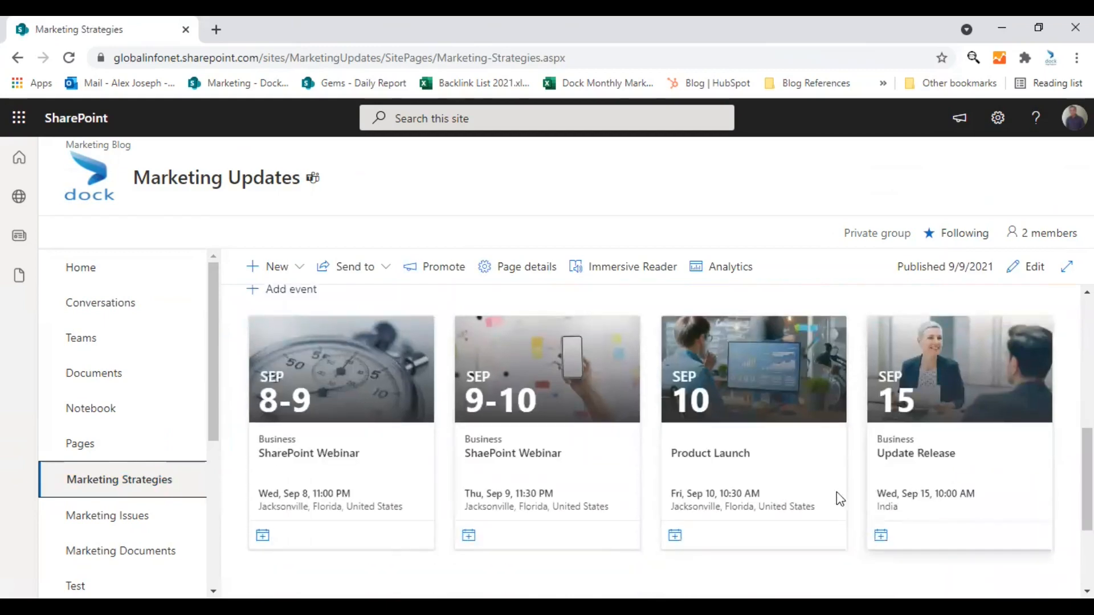
pyautogui.scroll(-3)
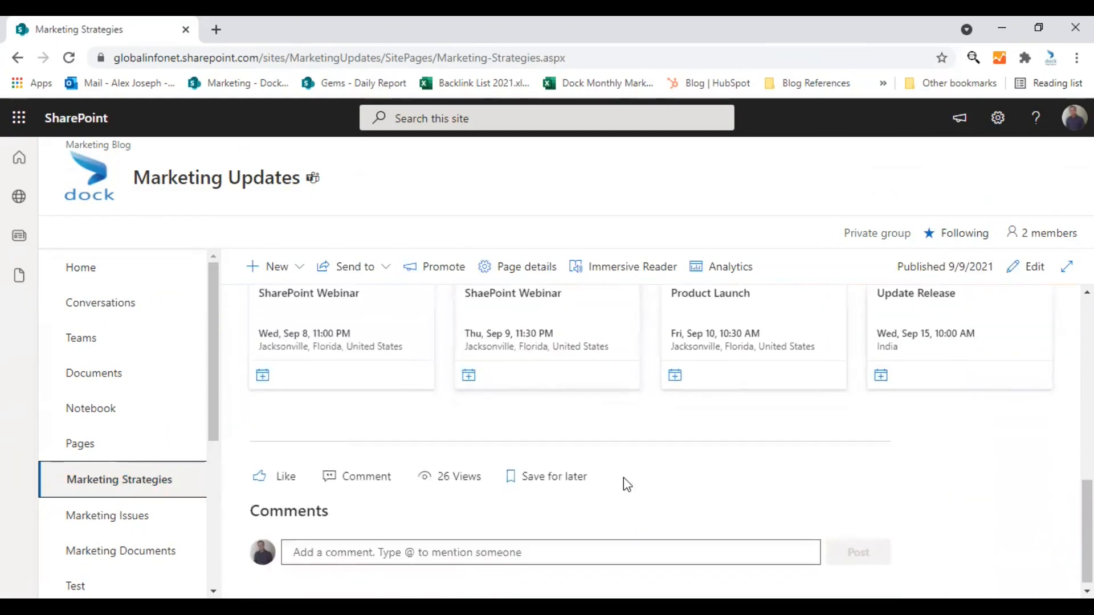